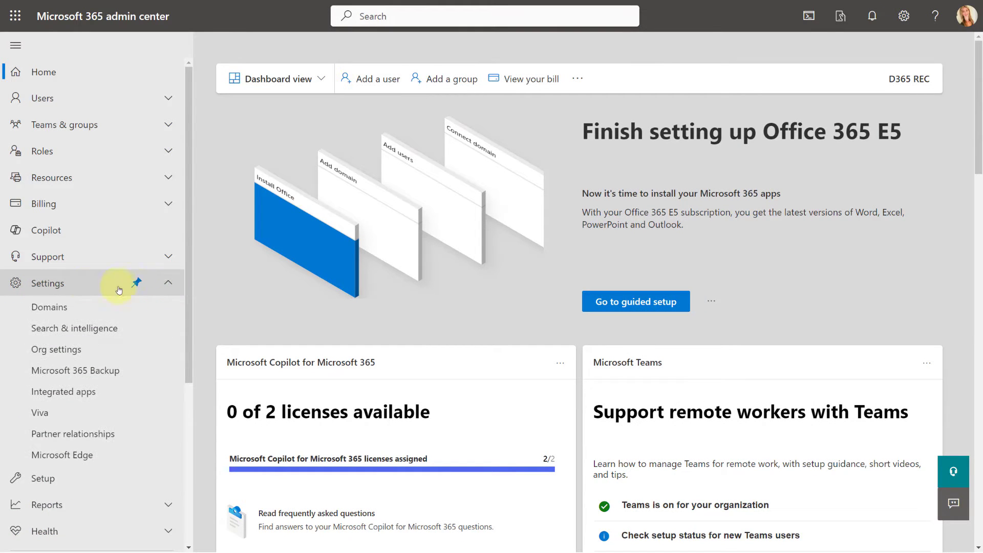
Show available integrated apps filtered by 'dynamics', listing the three matching apps
{"action": "left_click", "coordinate": [62, 391]}
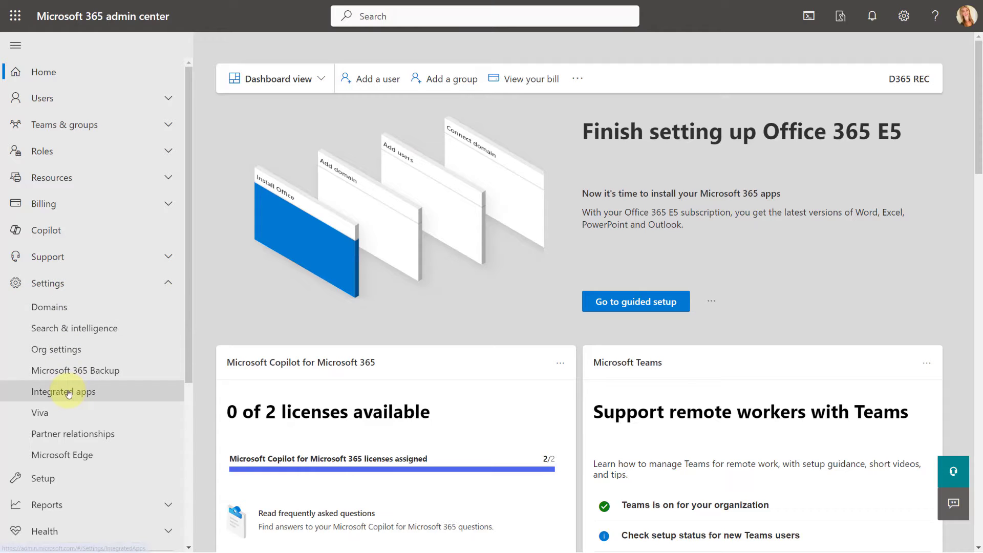
{"action": "left_click", "coordinate": [63, 391]}
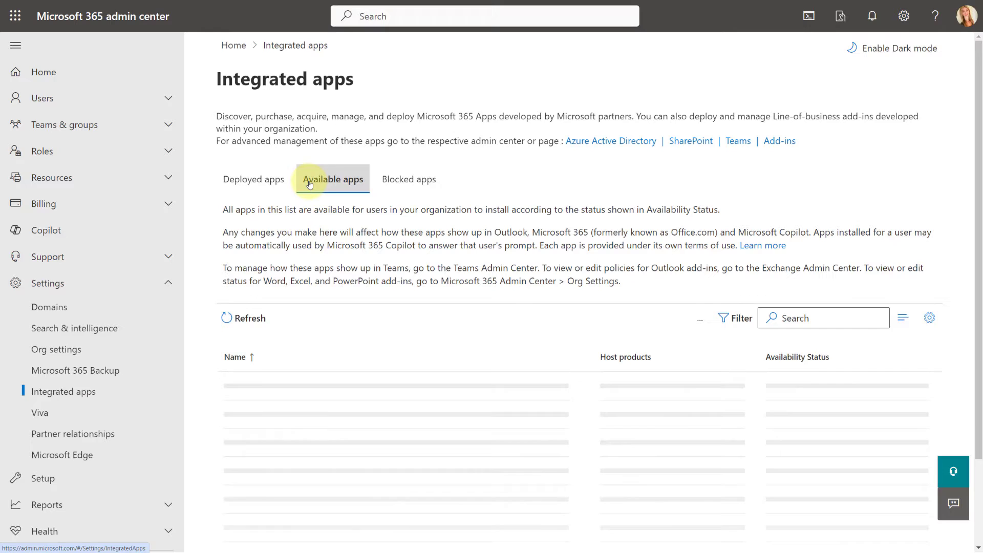
{"action": "left_click", "coordinate": [332, 179]}
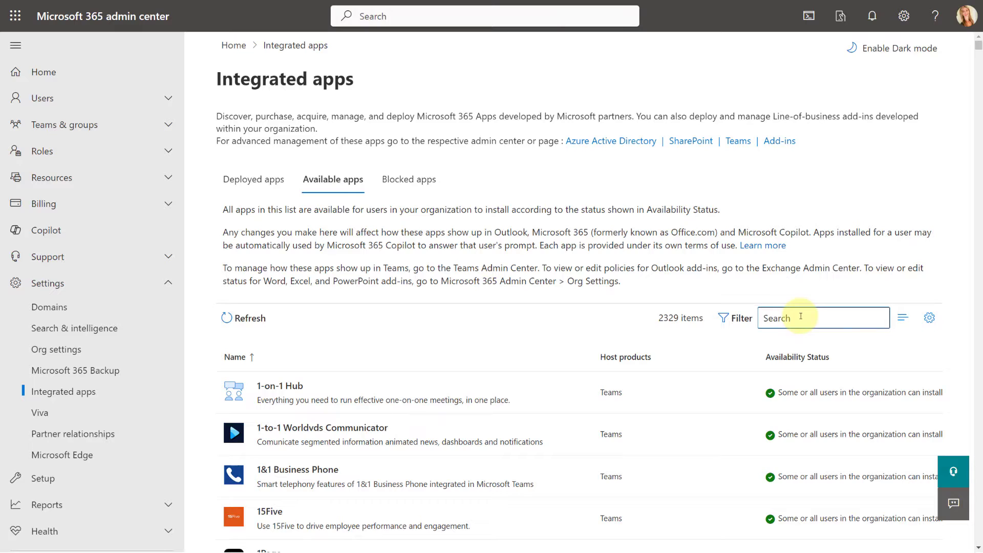
{"action": "type", "text": "dynamics"}
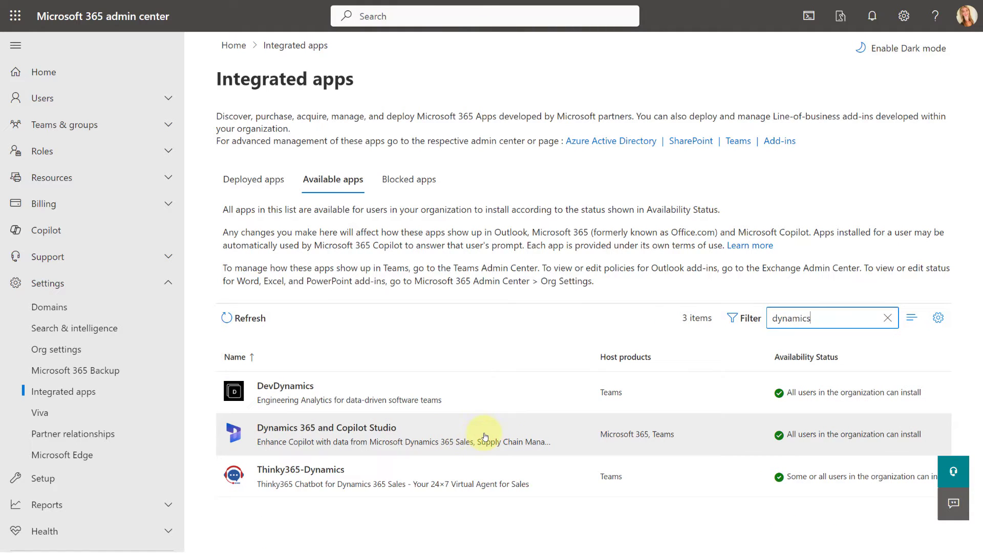
{"action": "mouse_move", "coordinate": [480, 437]}
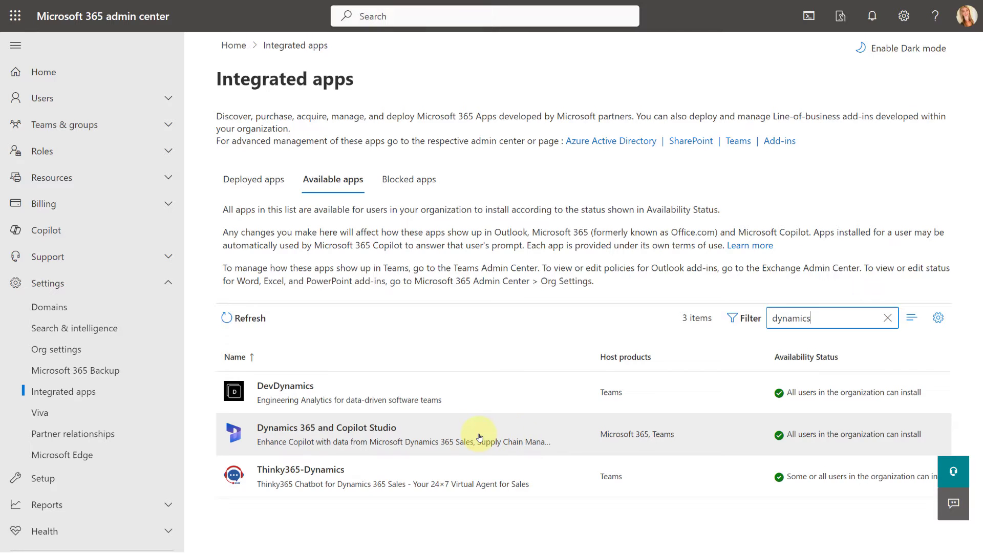
Open the Dynamics 365 and Copilot Studio details flyout and scroll to its Actions
{"action": "left_click", "coordinate": [326, 427]}
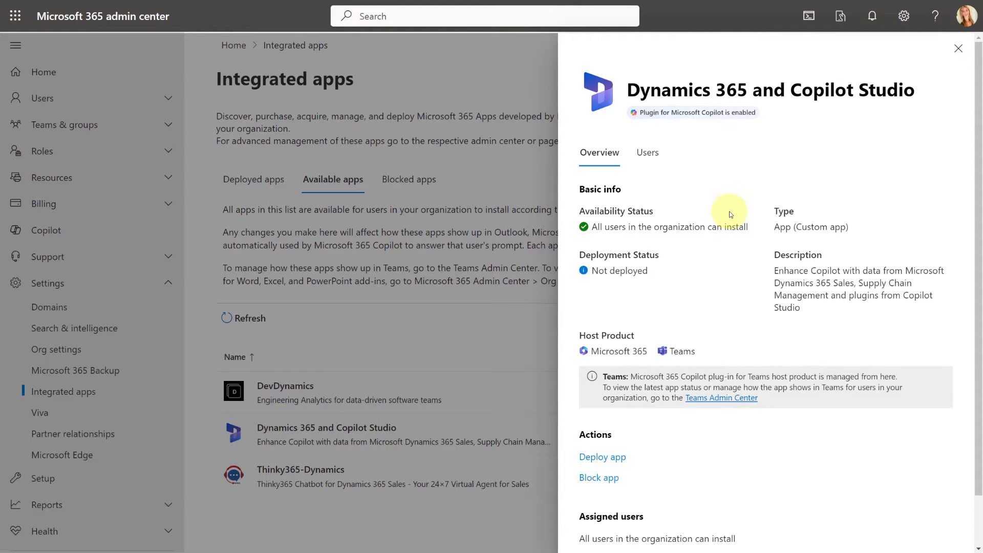
{"action": "scroll", "scroll_direction": "down", "scroll_amount": 3}
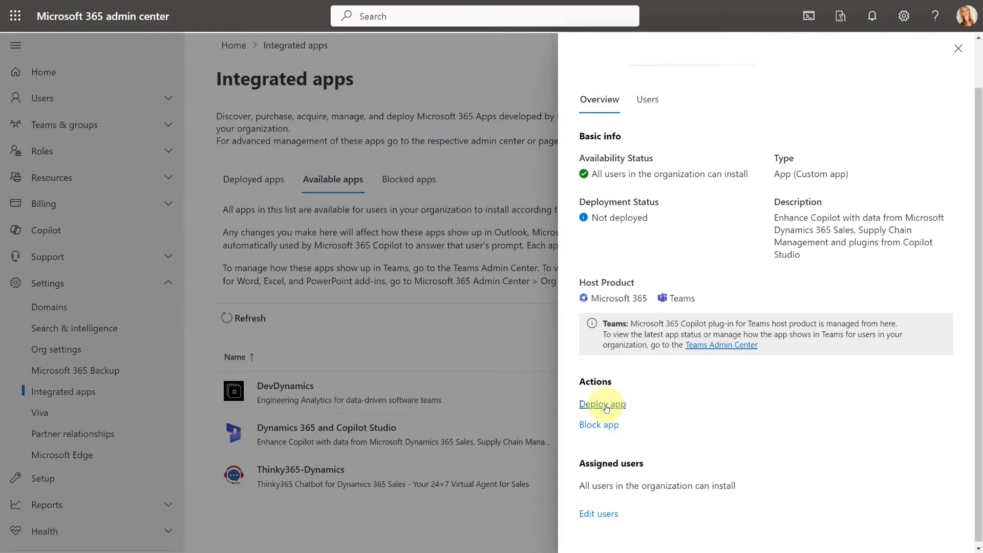
Deploy Dynamics 365 and Copilot Studio to the entire organization, accepting permissions through to review
{"action": "left_click", "coordinate": [602, 403]}
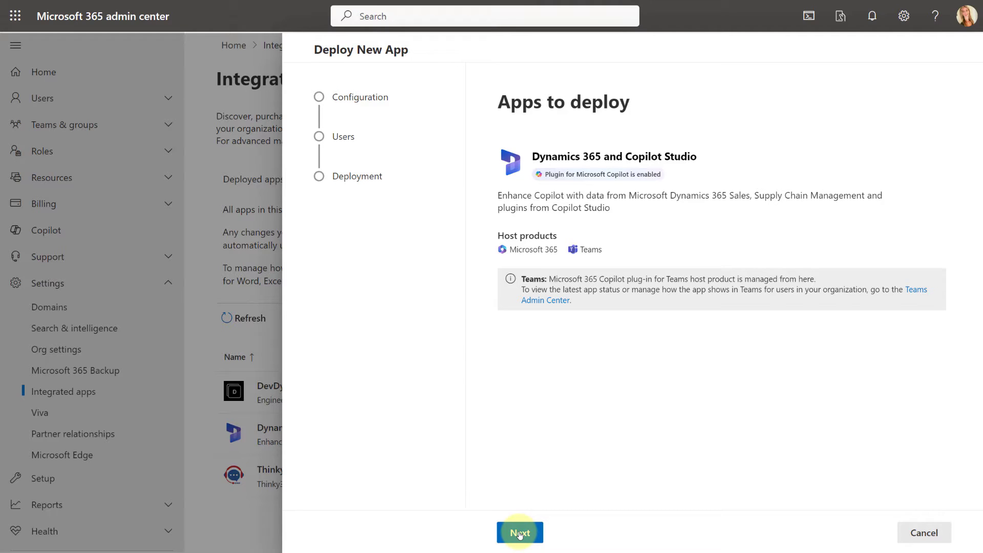
{"action": "mouse_move", "coordinate": [527, 364]}
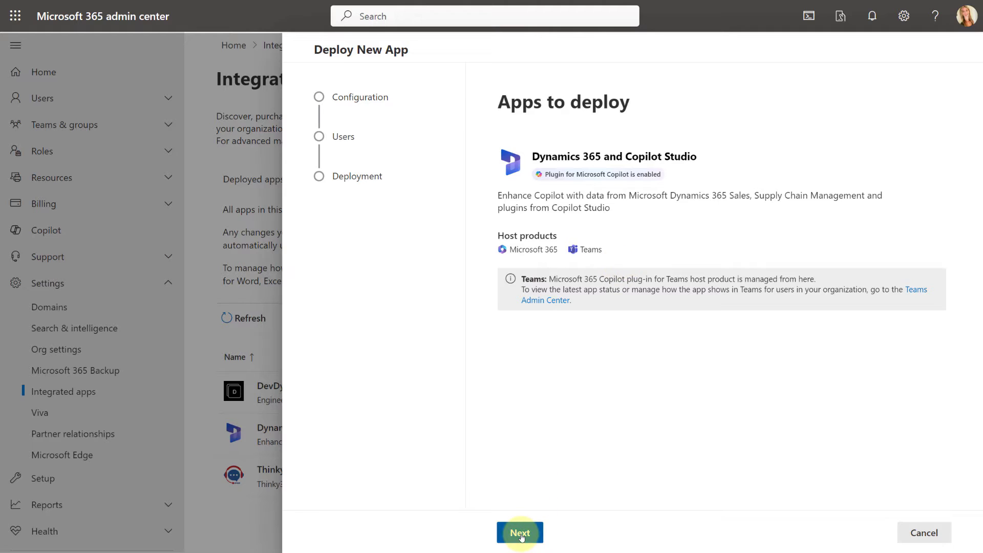
{"action": "left_click", "coordinate": [519, 532]}
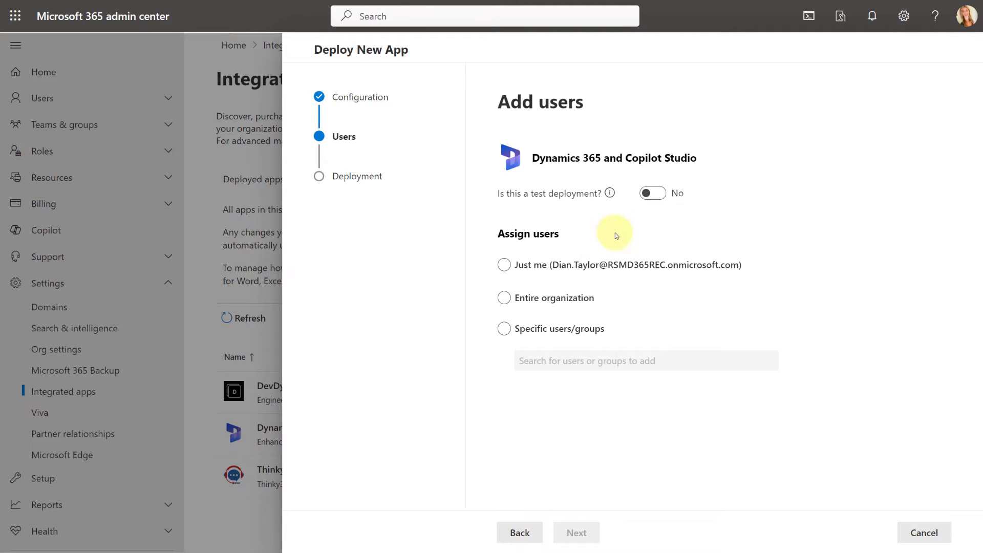
{"action": "left_click", "coordinate": [504, 298]}
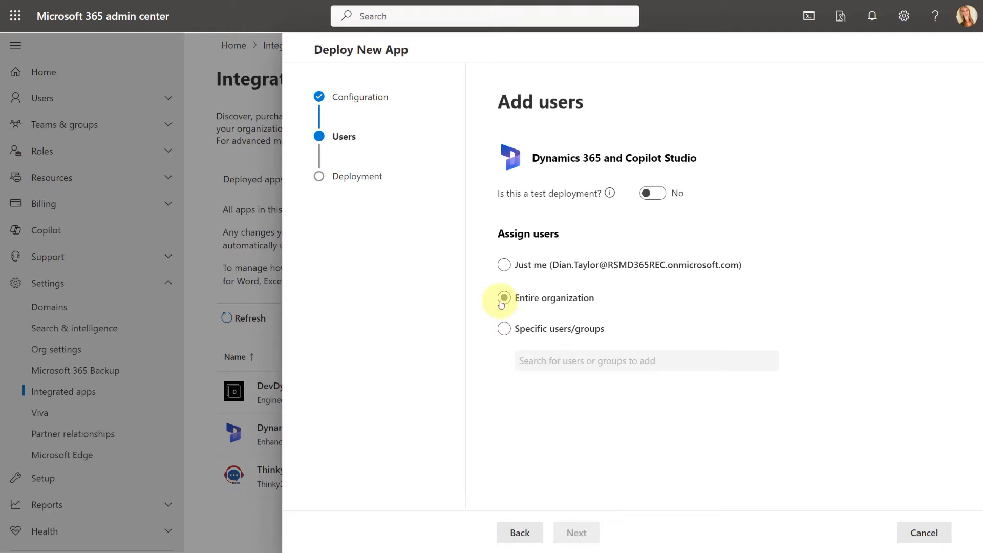
{"action": "left_click", "coordinate": [503, 298]}
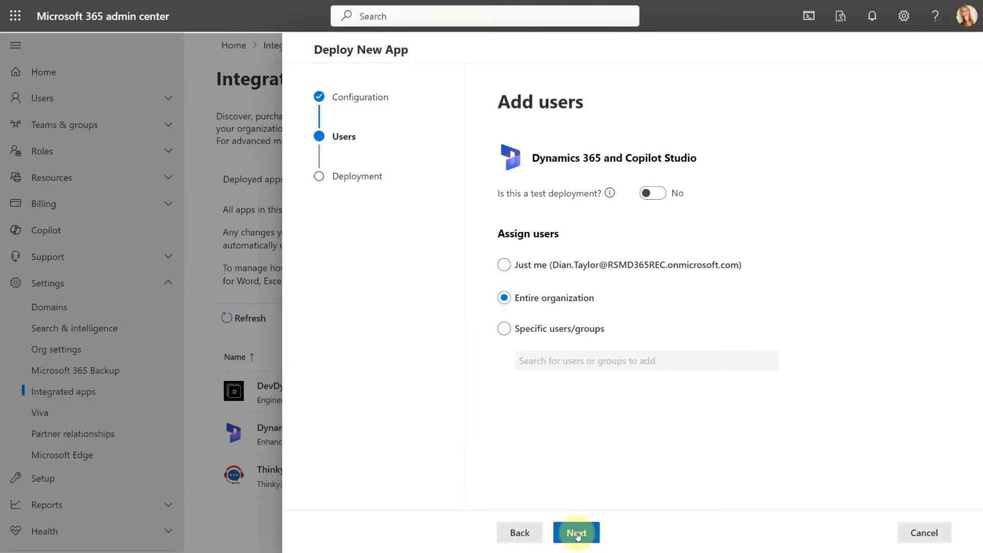
{"action": "left_click", "coordinate": [575, 533]}
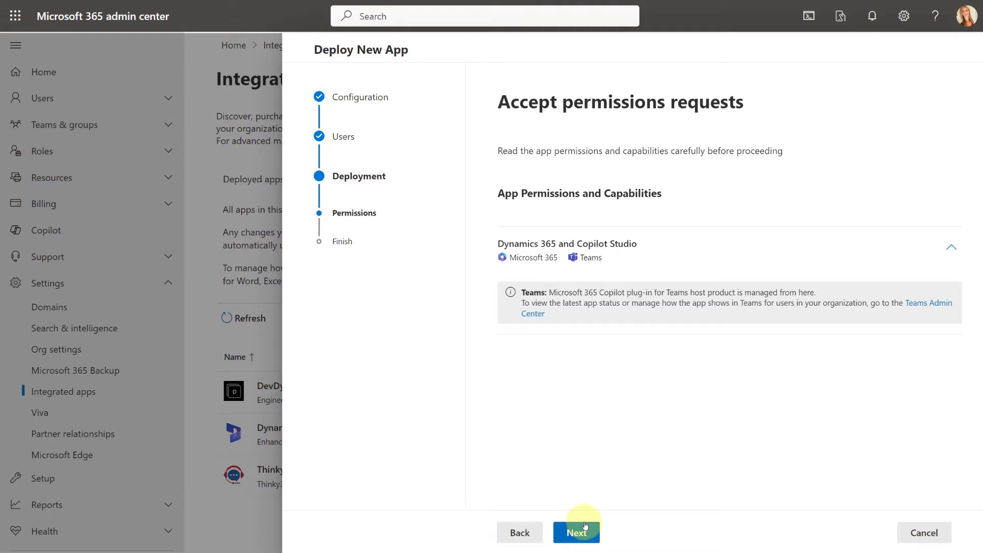
{"action": "mouse_move", "coordinate": [629, 331]}
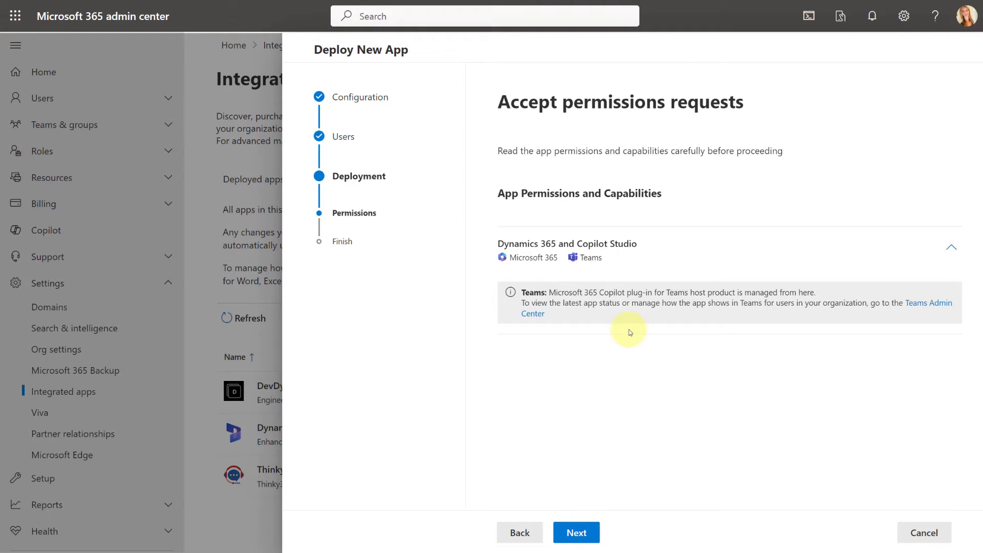
{"action": "mouse_move", "coordinate": [795, 294]}
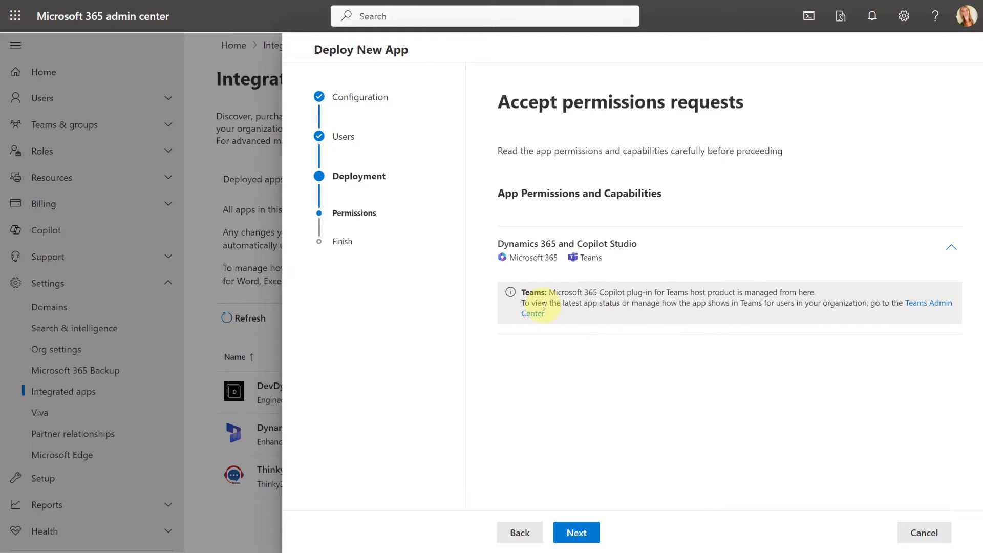
{"action": "mouse_move", "coordinate": [627, 447]}
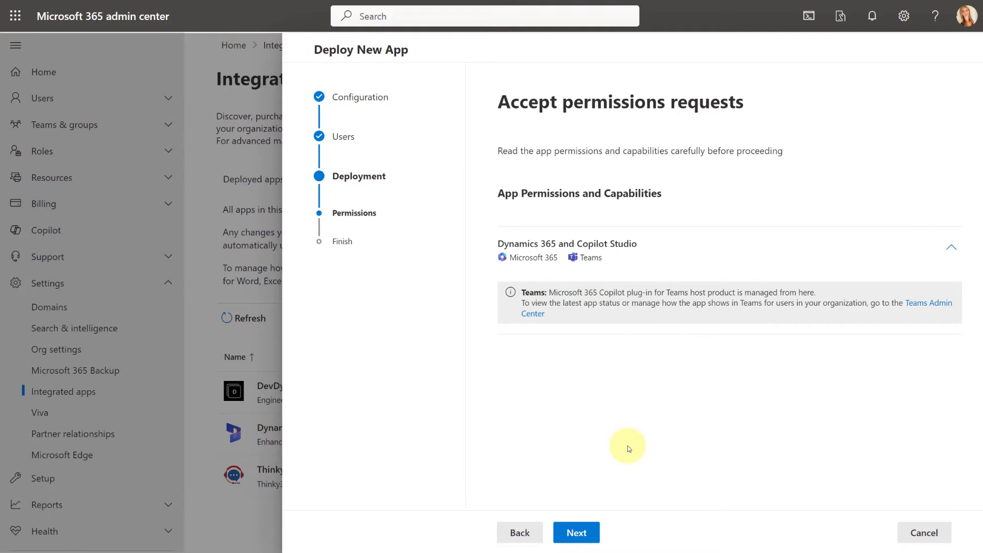
{"action": "mouse_move", "coordinate": [623, 446]}
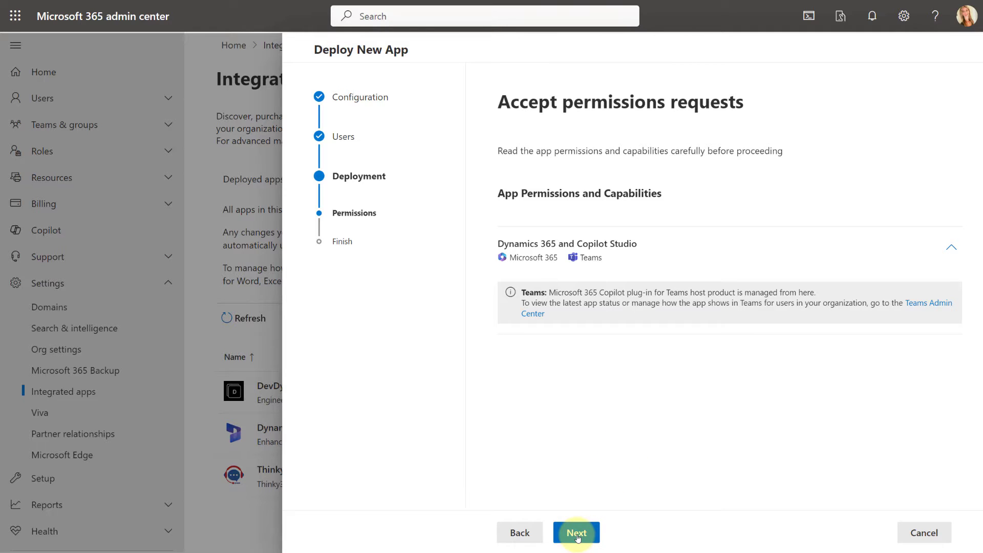
{"action": "left_click", "coordinate": [574, 532]}
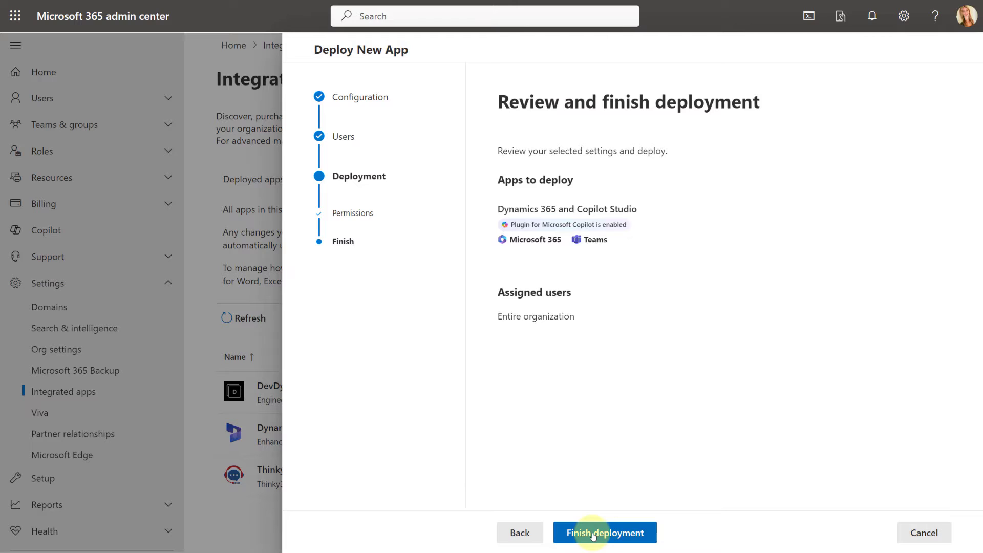
Finish the deployment, view it, and confirm OK status in the Deployed apps list
{"action": "left_click", "coordinate": [604, 532]}
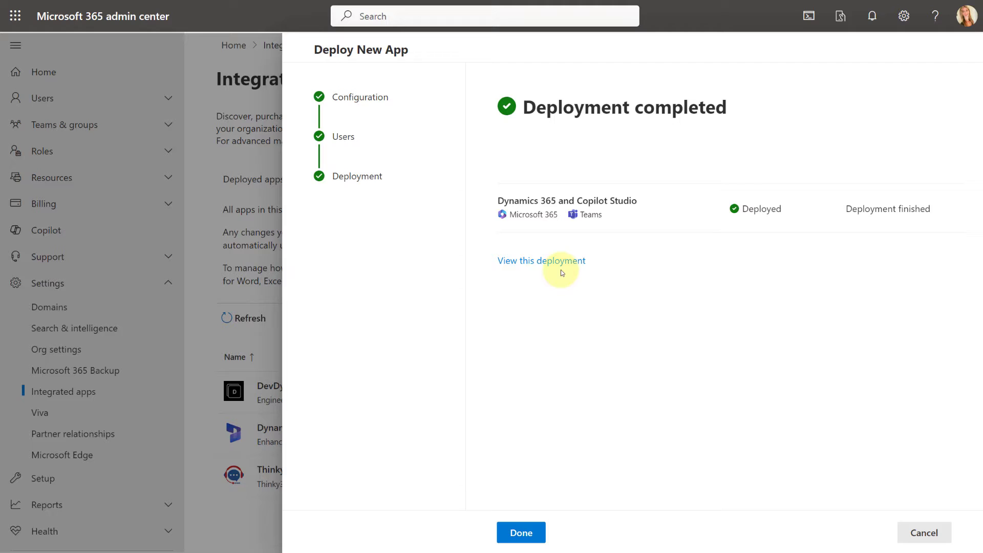
{"action": "left_click", "coordinate": [541, 260]}
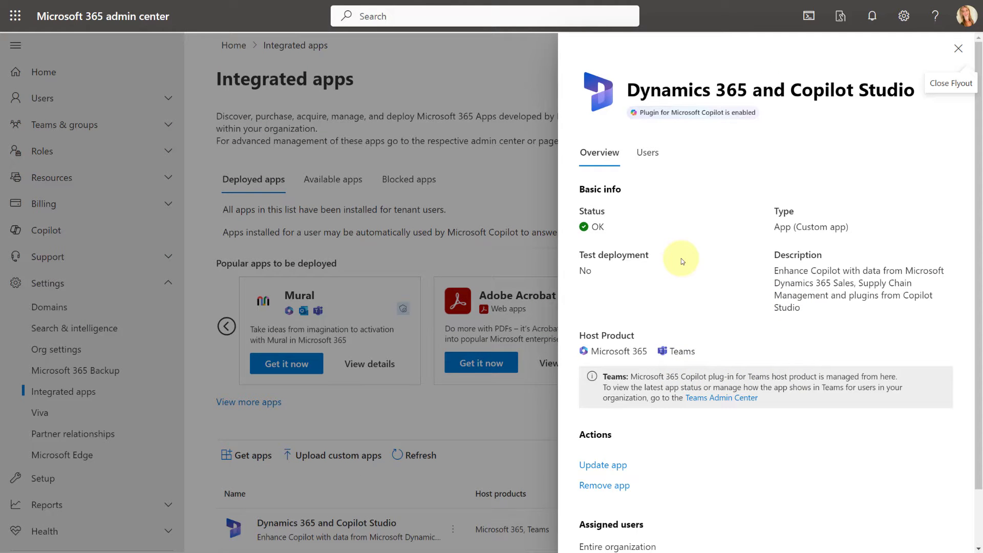
{"action": "mouse_move", "coordinate": [721, 364]}
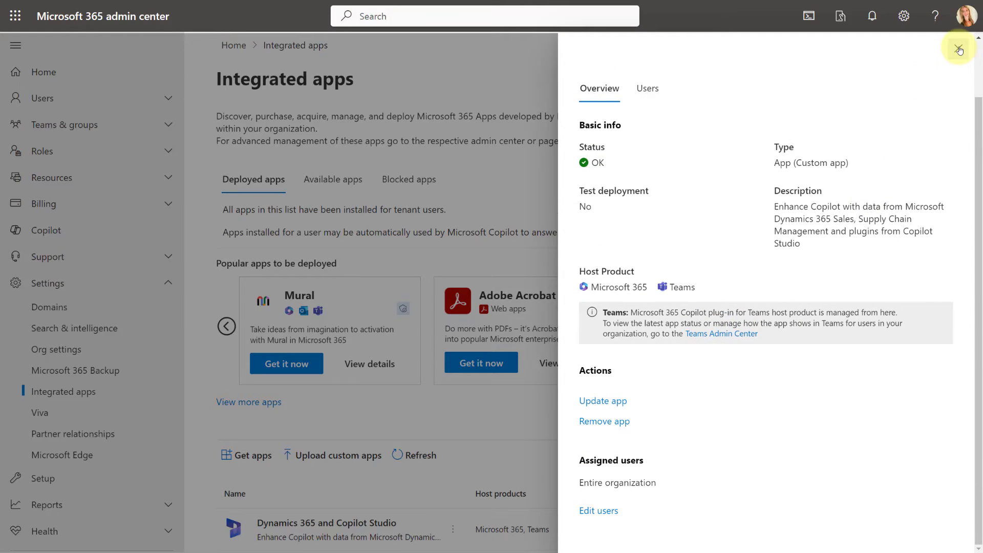
{"action": "left_click", "coordinate": [959, 48]}
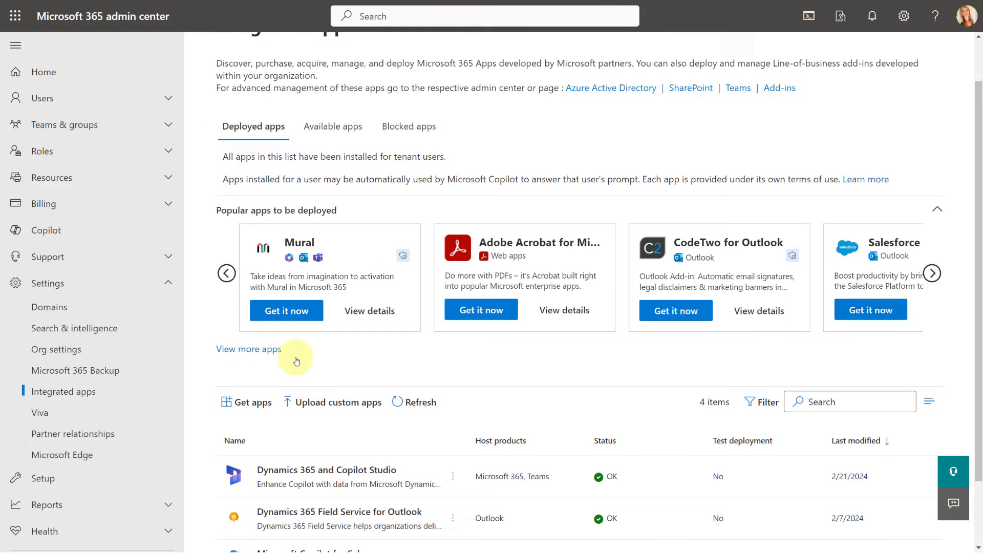
{"action": "scroll", "scroll_direction": "down", "scroll_amount": 3}
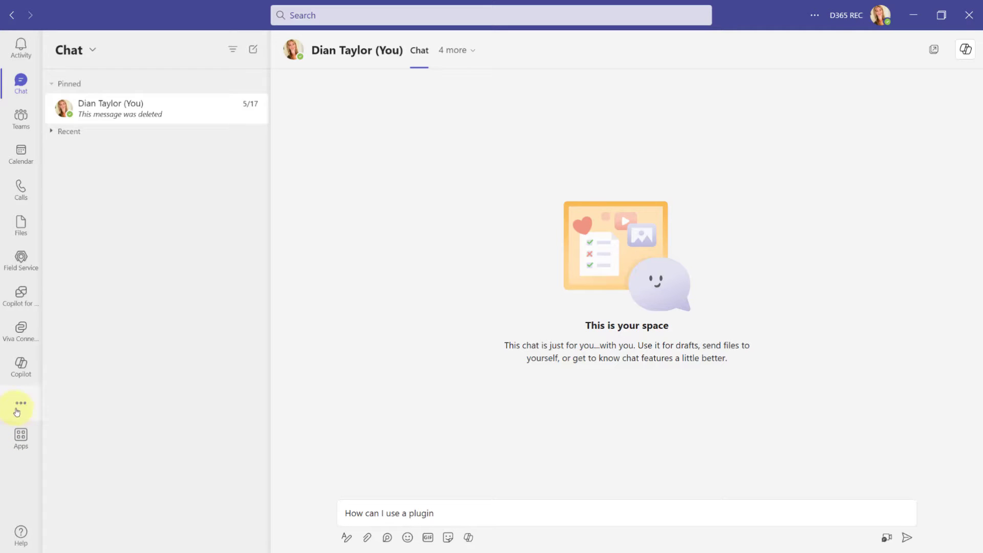
{"action": "mouse_move", "coordinate": [21, 405]}
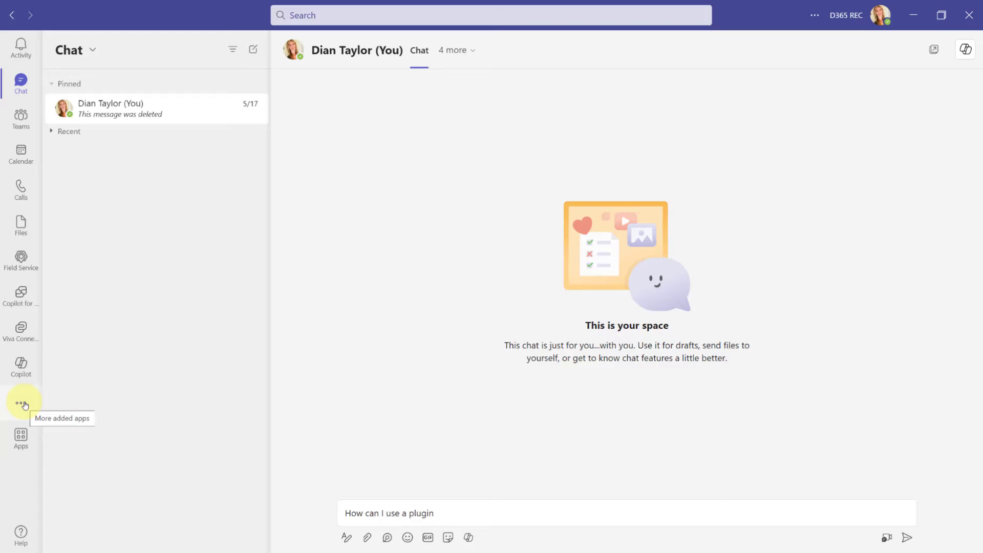
Search the added apps for 'cop' to locate Copilot, then dismiss the results
{"action": "left_click", "coordinate": [20, 403]}
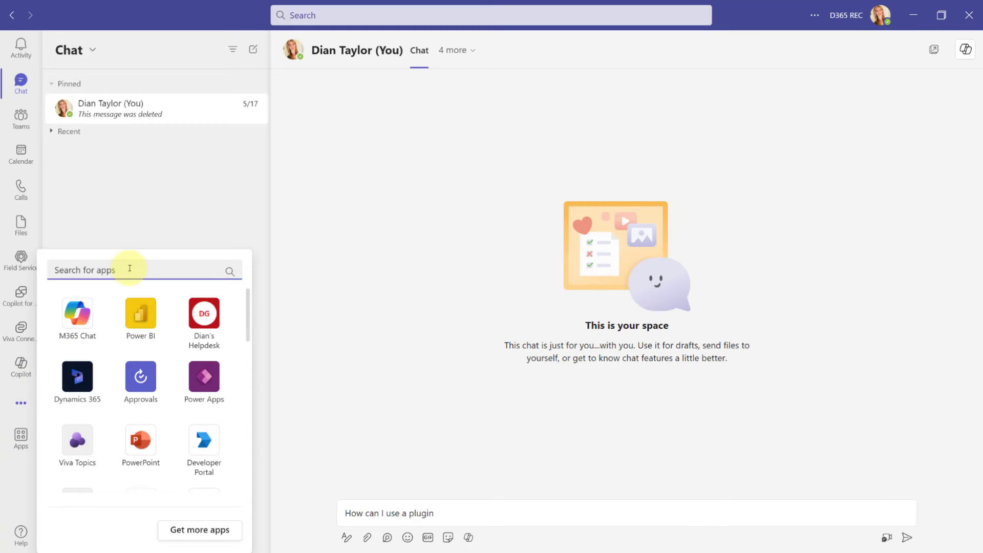
{"action": "type", "text": "copilot"}
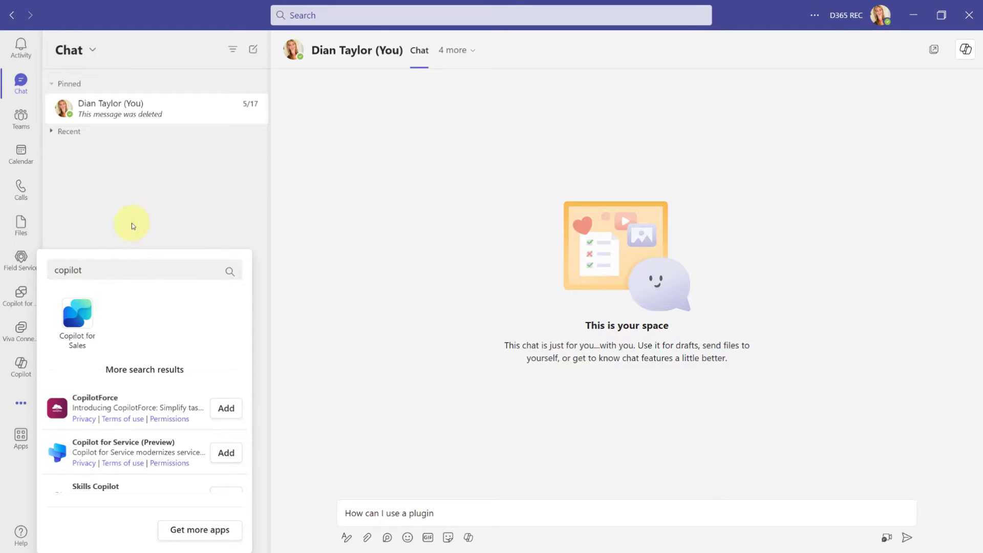
{"action": "left_click", "coordinate": [20, 369]}
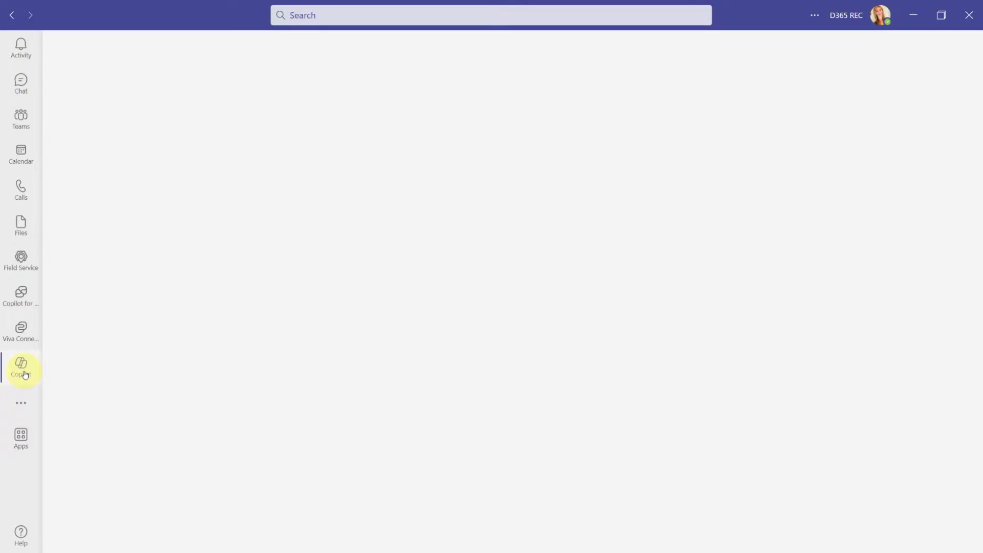
Ask Copilot 'How can I use a plugin?'
{"action": "left_click", "coordinate": [21, 368]}
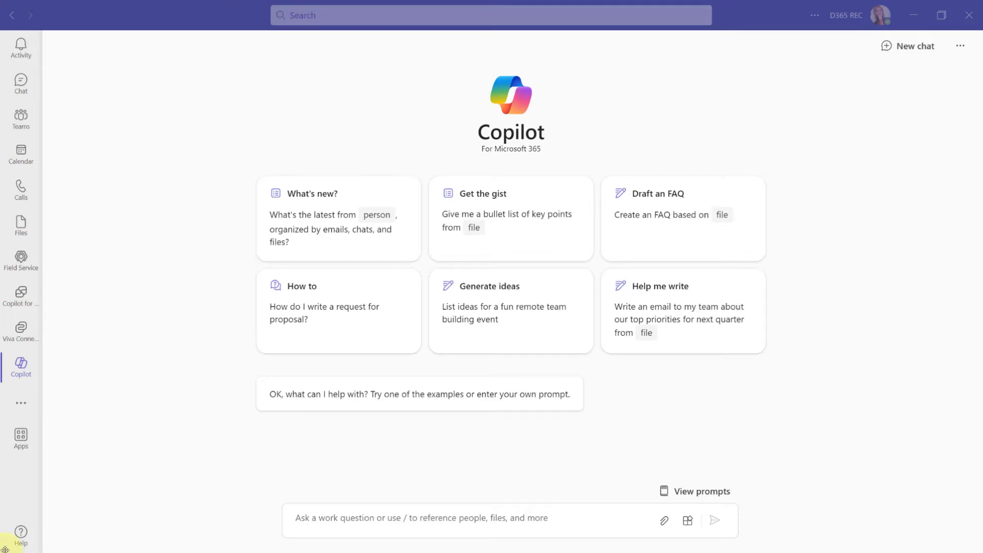
{"action": "type", "text": "How can I use a plugin?"}
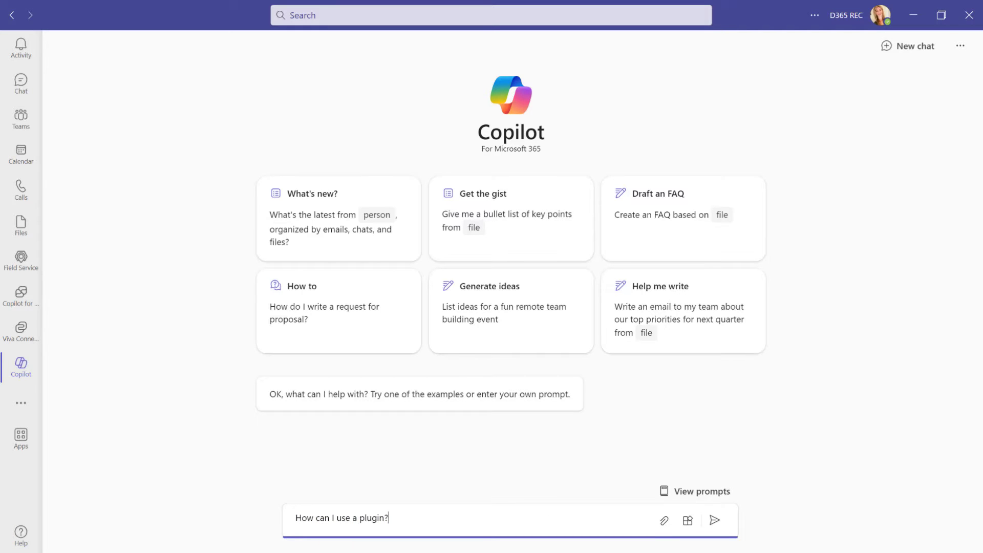
{"action": "left_click", "coordinate": [713, 520]}
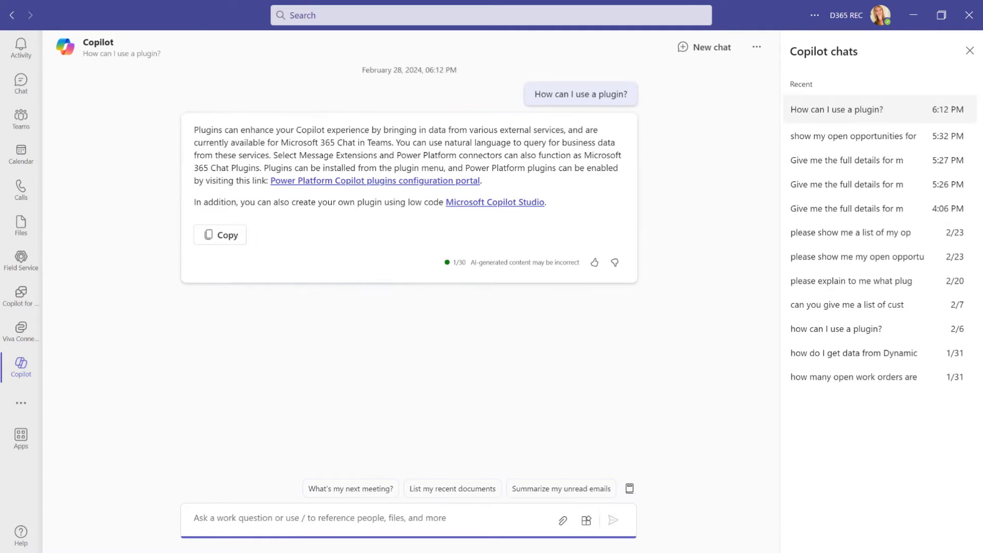
{"action": "mouse_move", "coordinate": [193, 301]}
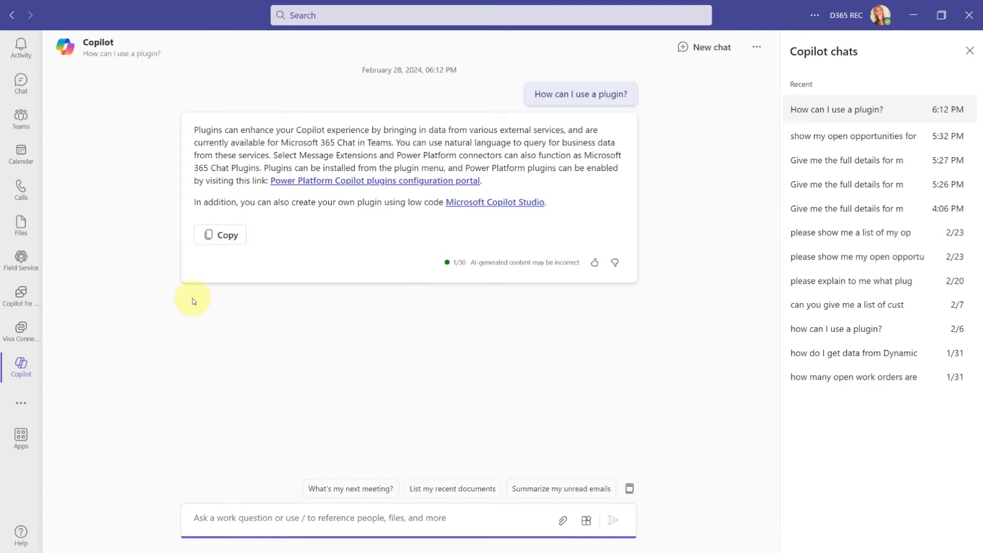
{"action": "mouse_move", "coordinate": [542, 168]}
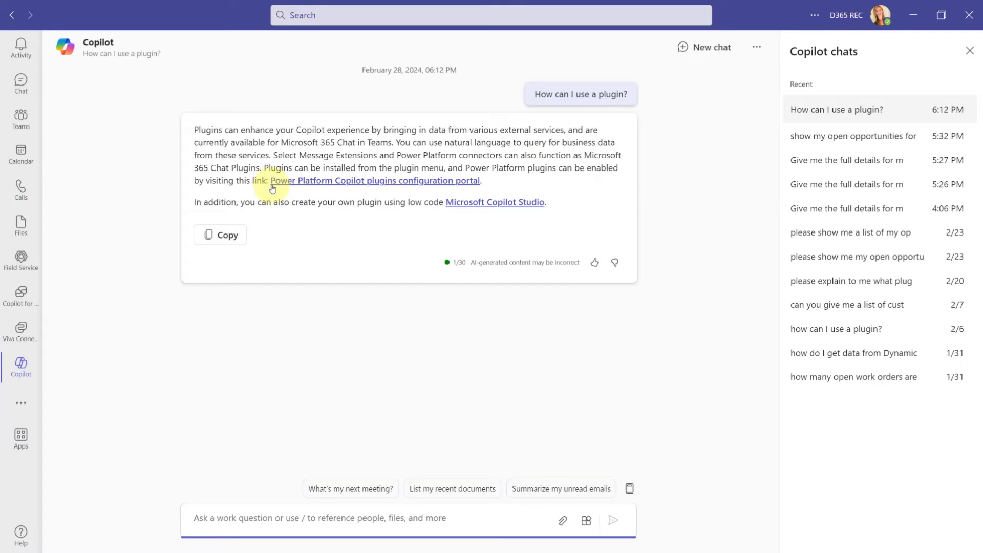
{"action": "mouse_move", "coordinate": [568, 169]}
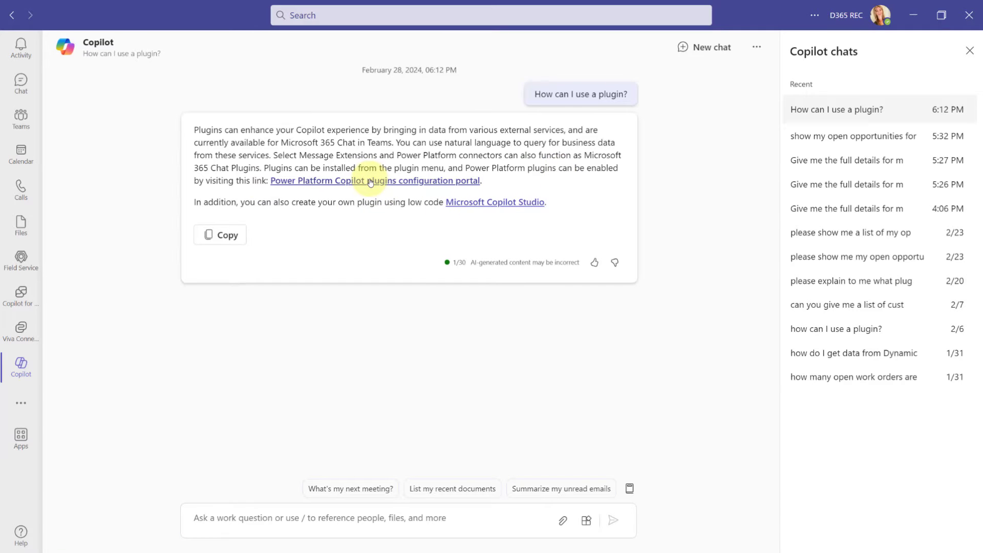
Open the Power Platform Copilot plugins portal from the answer and view its Flows tab
{"action": "left_click", "coordinate": [375, 181]}
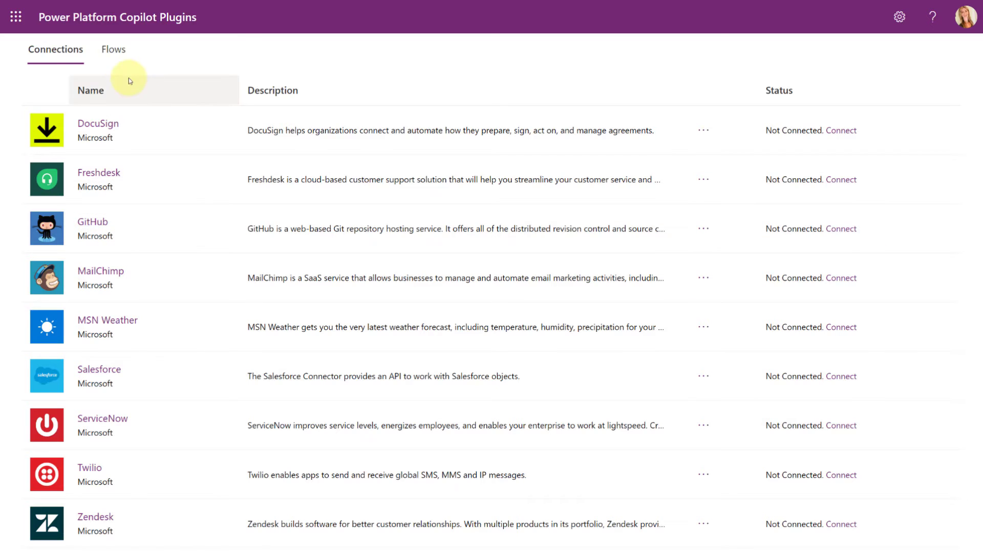
{"action": "left_click", "coordinate": [113, 49]}
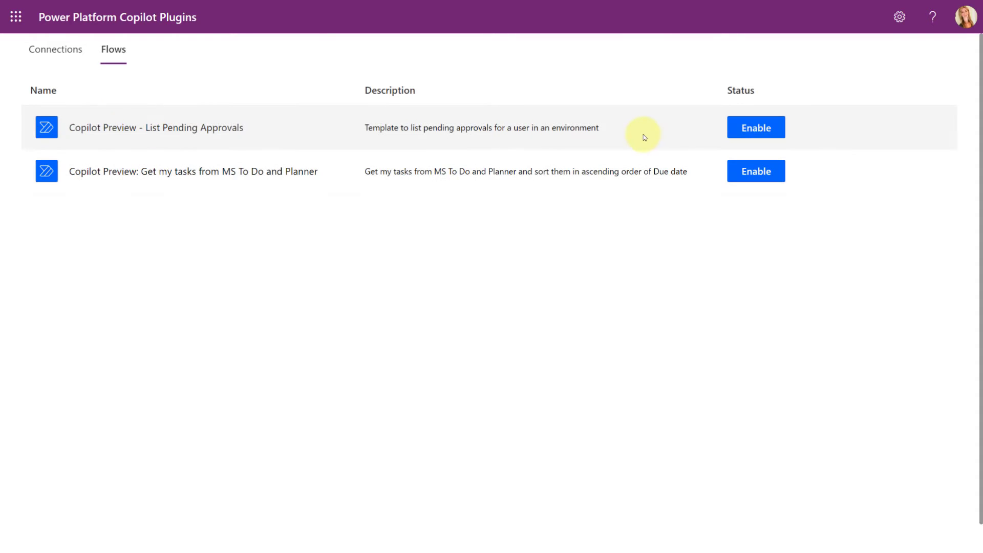
{"action": "mouse_move", "coordinate": [97, 170]}
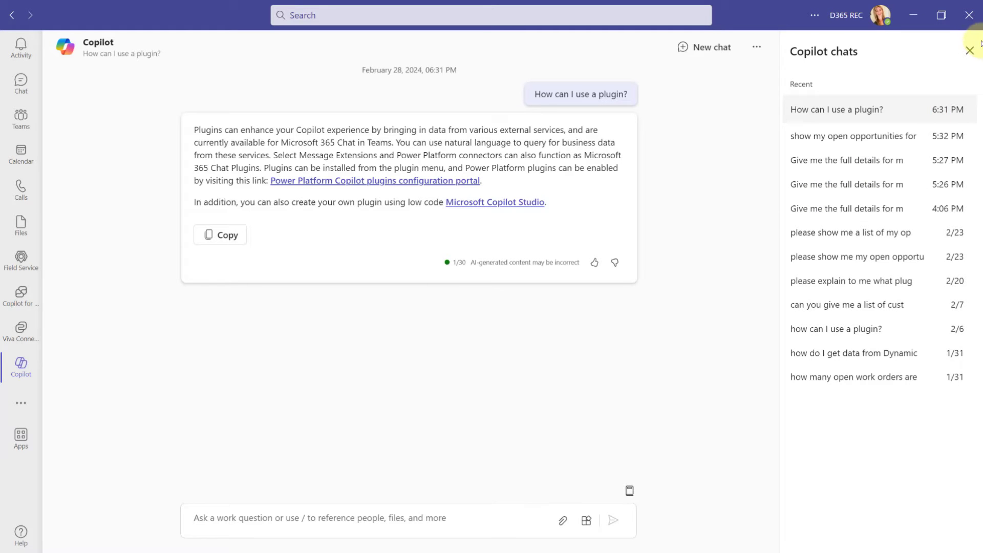
Close past chats, open Plugins, expand Copilot Studio, and enable Dynamics 365 Field Service
{"action": "left_click", "coordinate": [971, 51]}
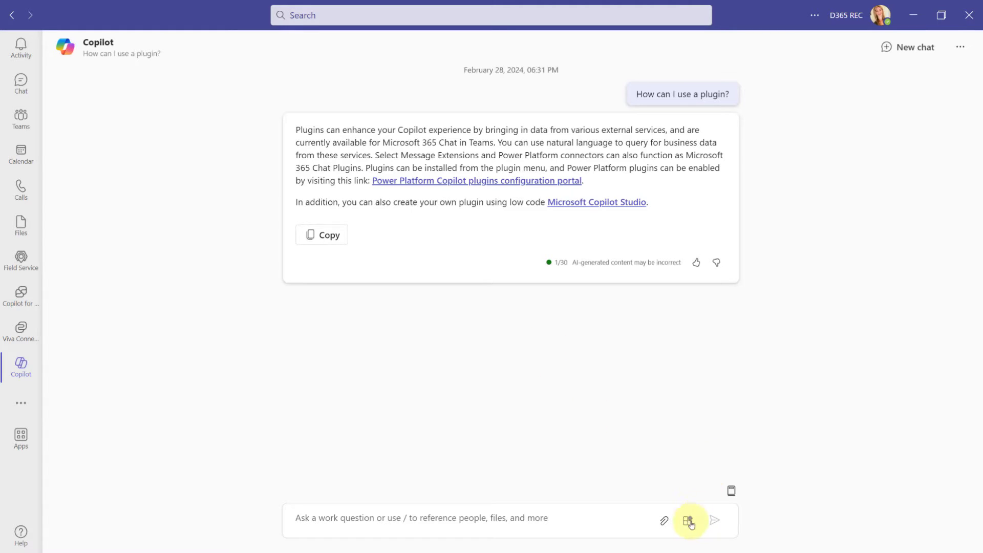
{"action": "mouse_move", "coordinate": [688, 520]}
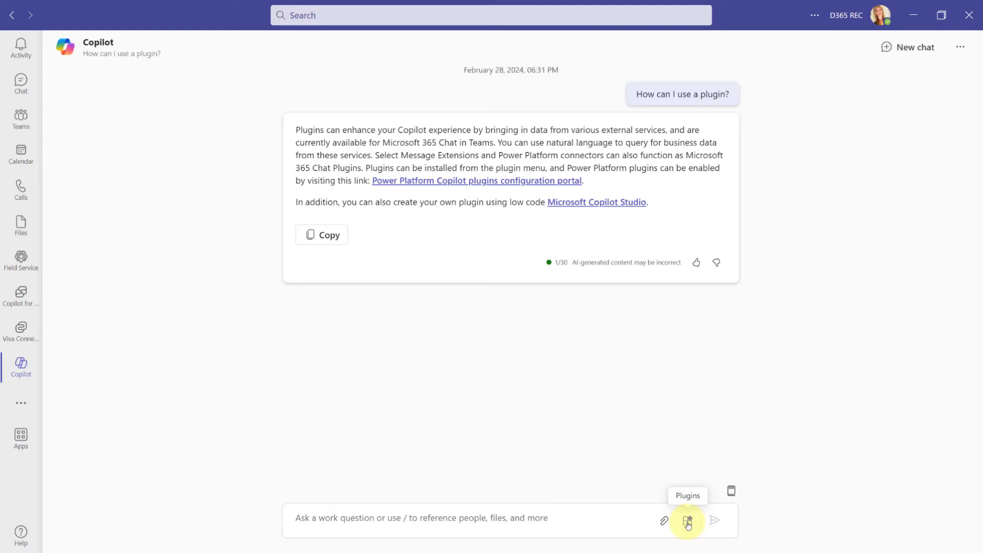
{"action": "left_click", "coordinate": [687, 520]}
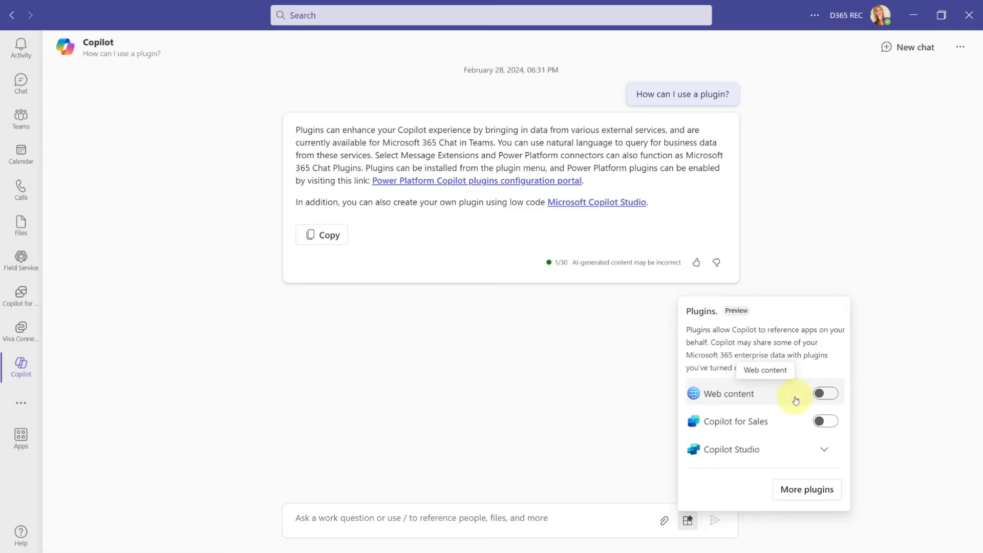
{"action": "left_click", "coordinate": [825, 393]}
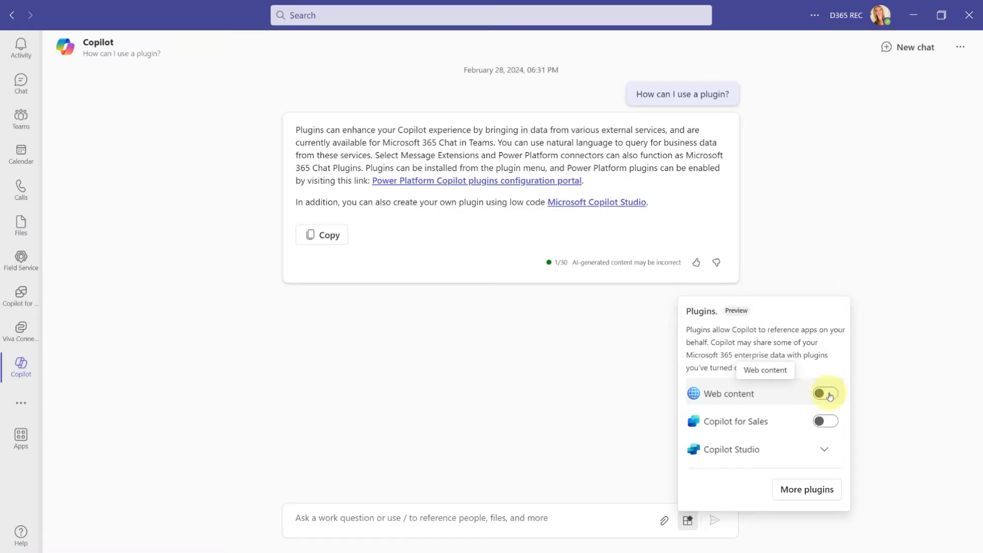
{"action": "left_click", "coordinate": [825, 394]}
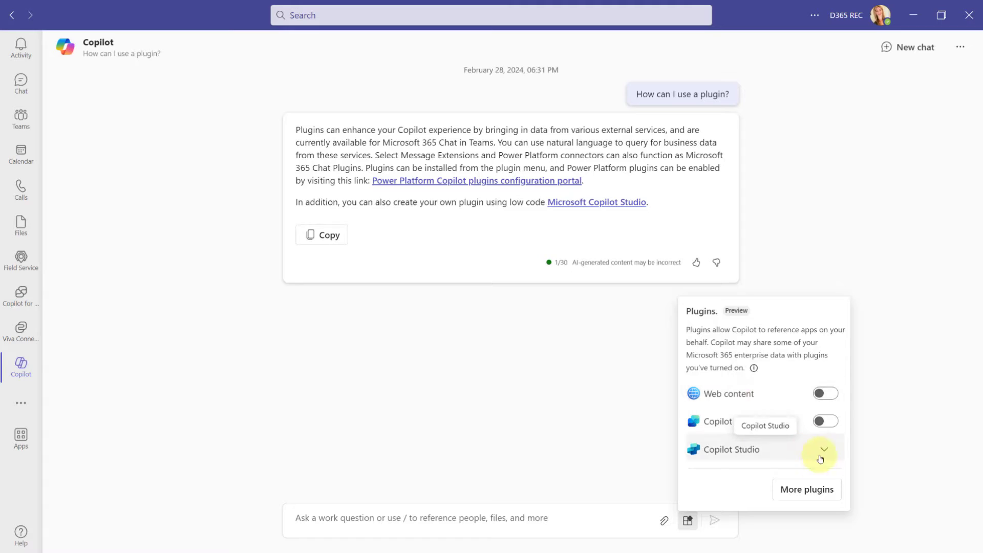
{"action": "mouse_move", "coordinate": [838, 455]}
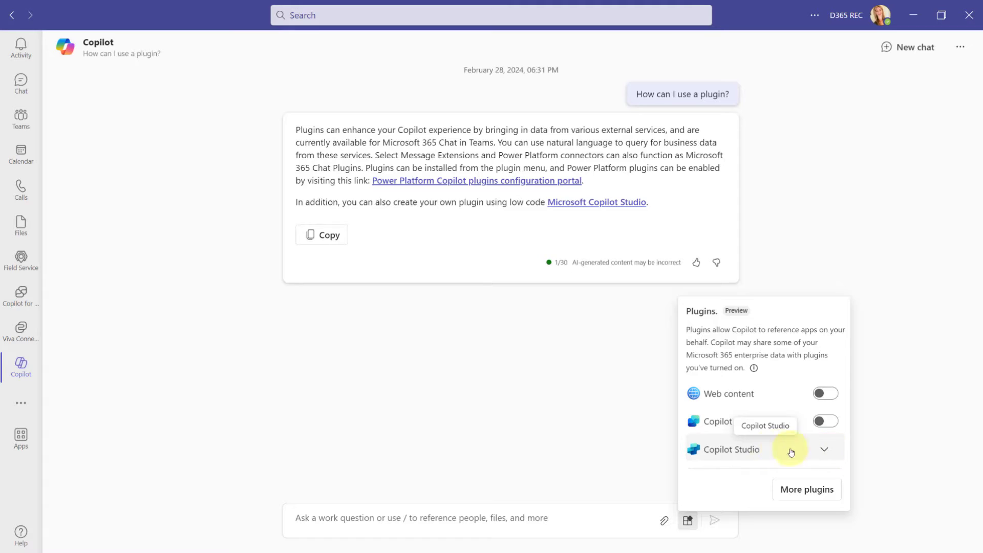
{"action": "mouse_move", "coordinate": [779, 452]}
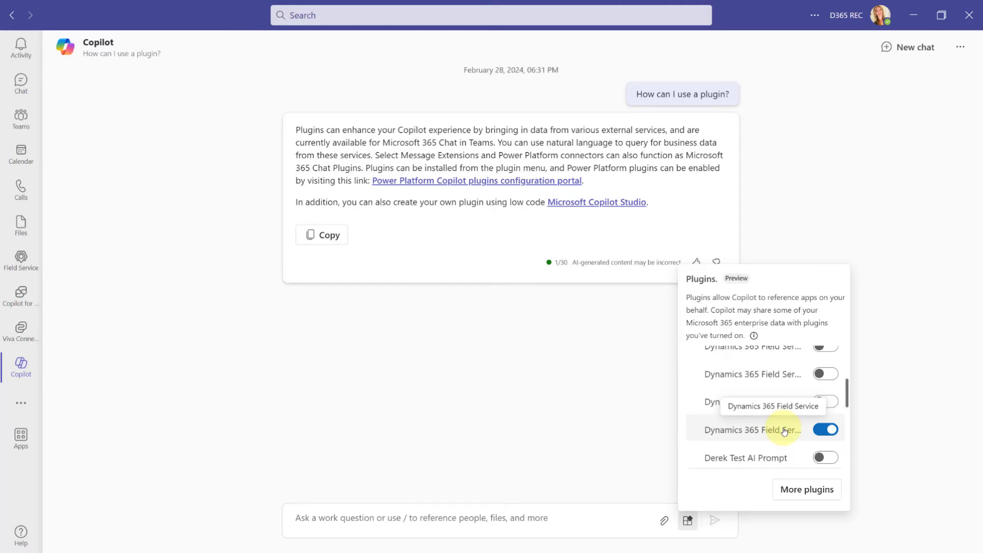
{"action": "left_click", "coordinate": [824, 430]}
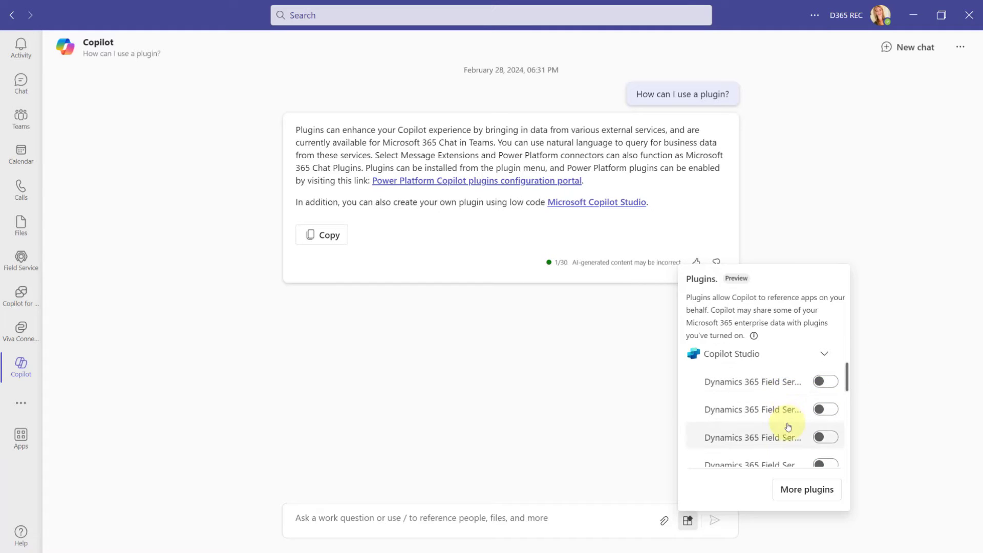
{"action": "left_click", "coordinate": [824, 429]}
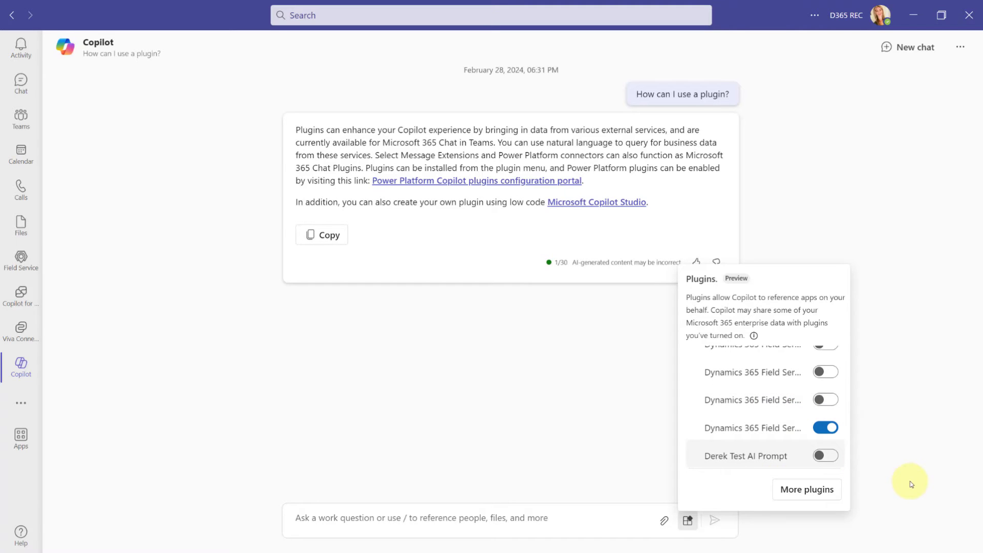
{"action": "mouse_move", "coordinate": [906, 471]}
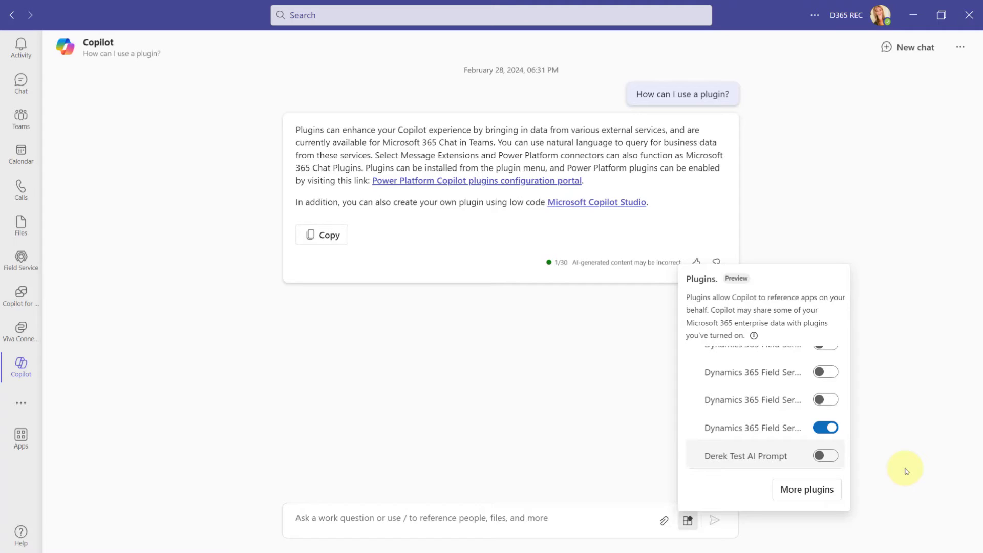
{"action": "mouse_move", "coordinate": [905, 470]}
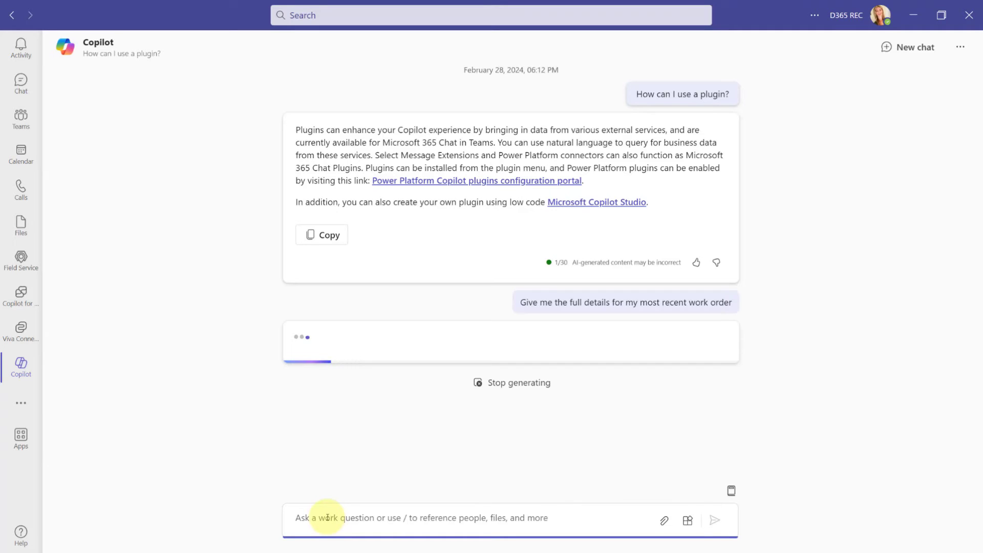
{"action": "mouse_move", "coordinate": [247, 395]}
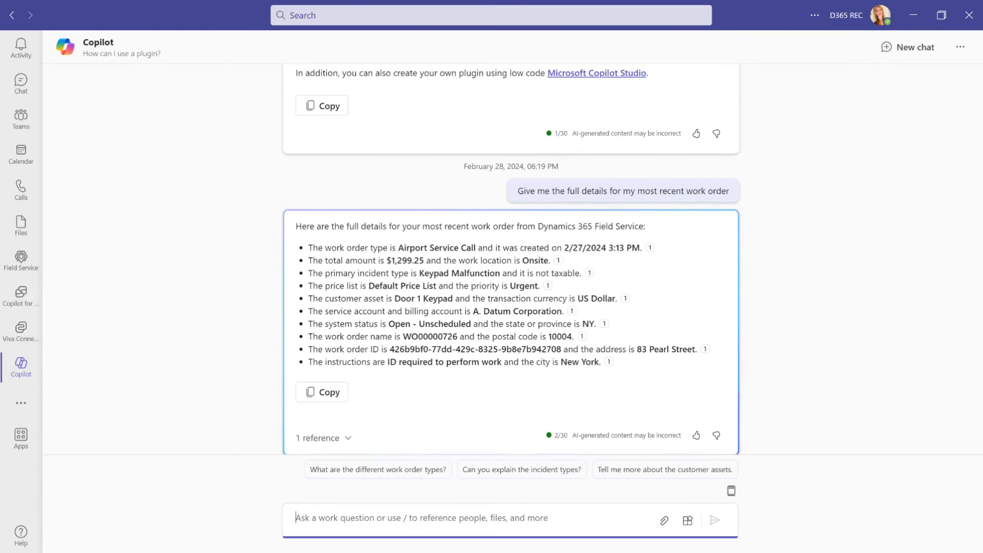
Expand the answer's 1 reference, then ask 'What are the different work order types?'
{"action": "left_click", "coordinate": [323, 437]}
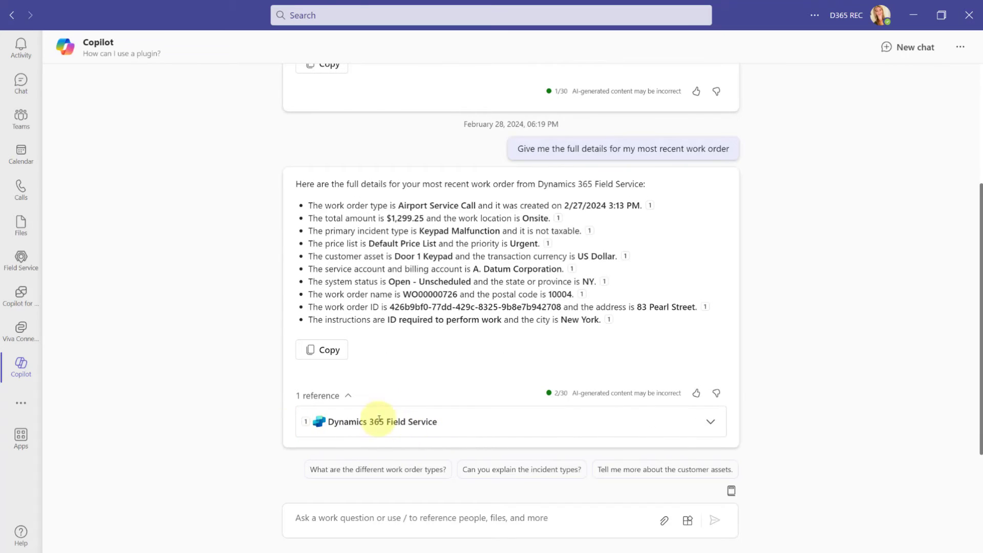
{"action": "mouse_move", "coordinate": [424, 417]}
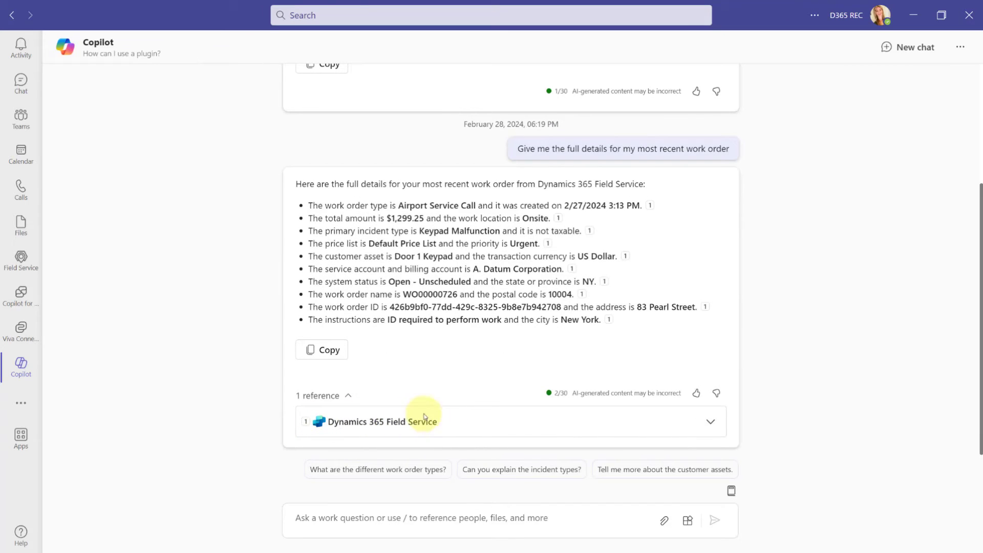
{"action": "mouse_move", "coordinate": [423, 417]}
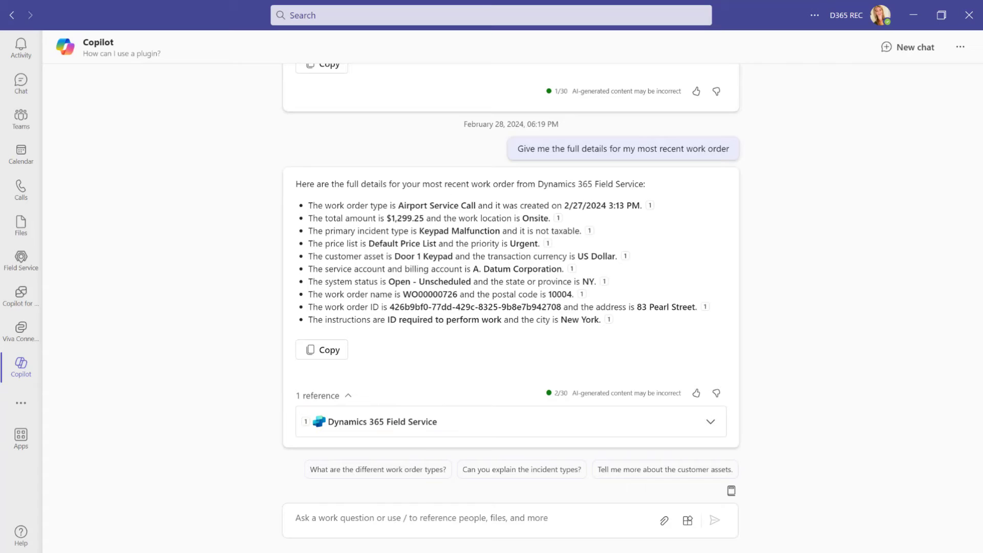
{"action": "mouse_move", "coordinate": [378, 469]}
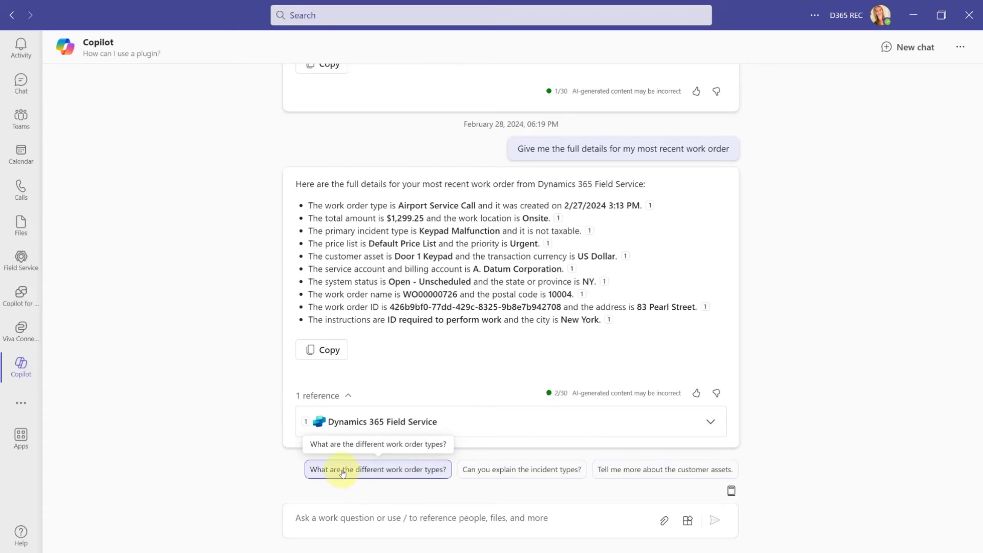
{"action": "left_click", "coordinate": [377, 469]}
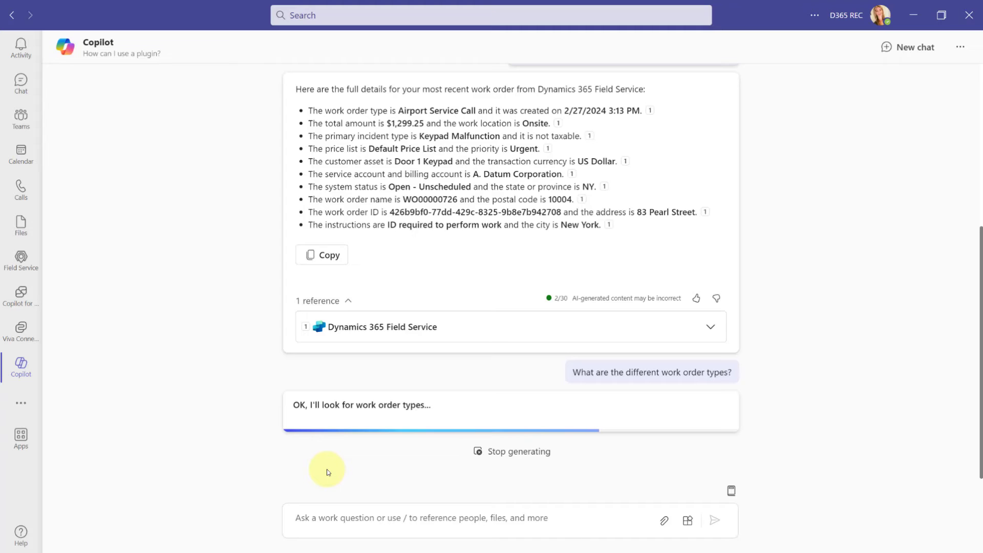
{"action": "mouse_move", "coordinate": [731, 491]}
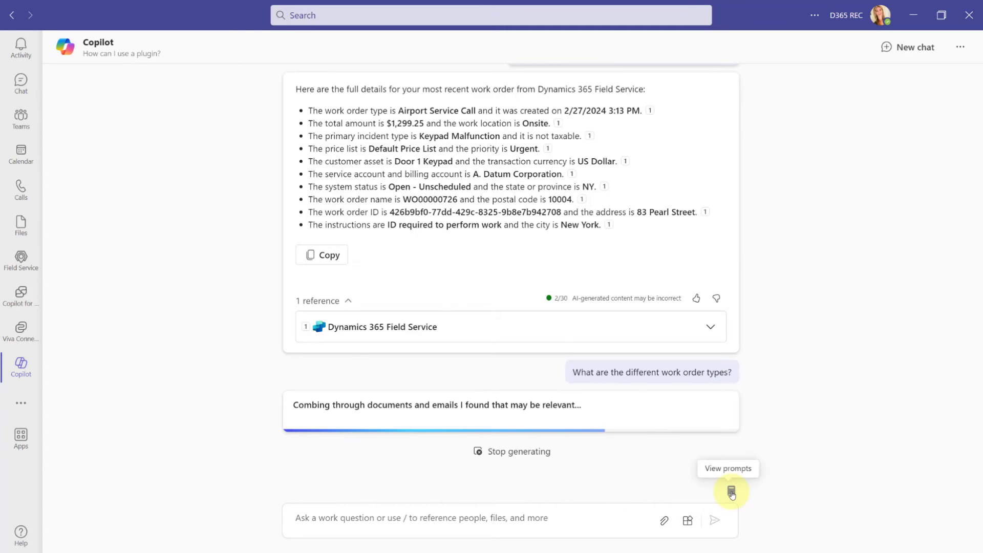
Open the Copilot Lab prompt gallery and browse its Categories dropdown before dismissing it
{"action": "left_click", "coordinate": [731, 491]}
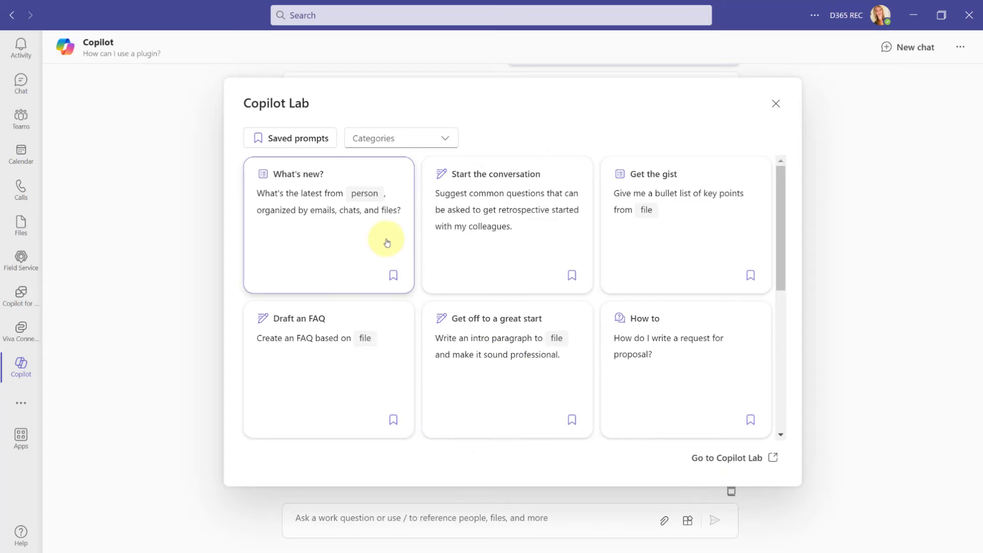
{"action": "scroll", "scroll_direction": "down", "scroll_amount": 3}
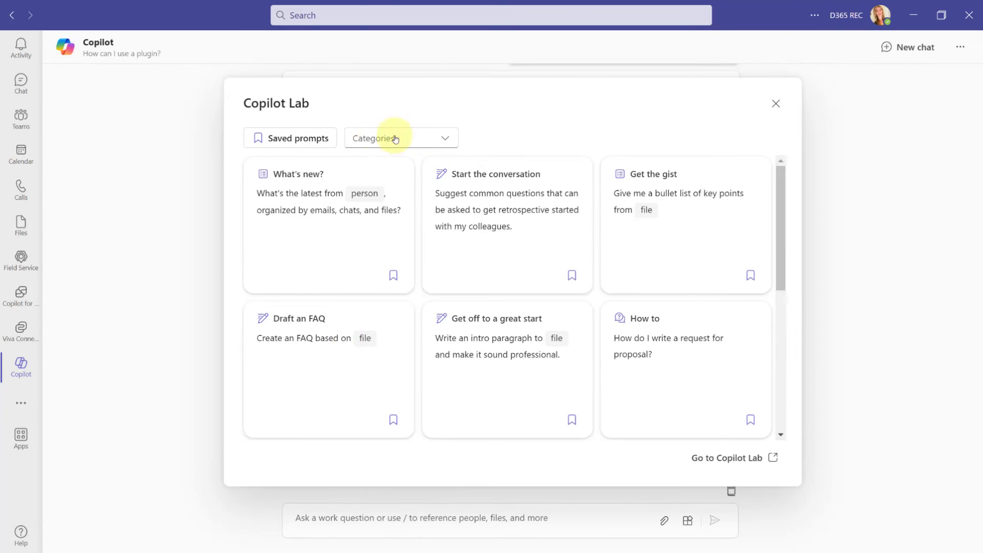
{"action": "left_click", "coordinate": [400, 138]}
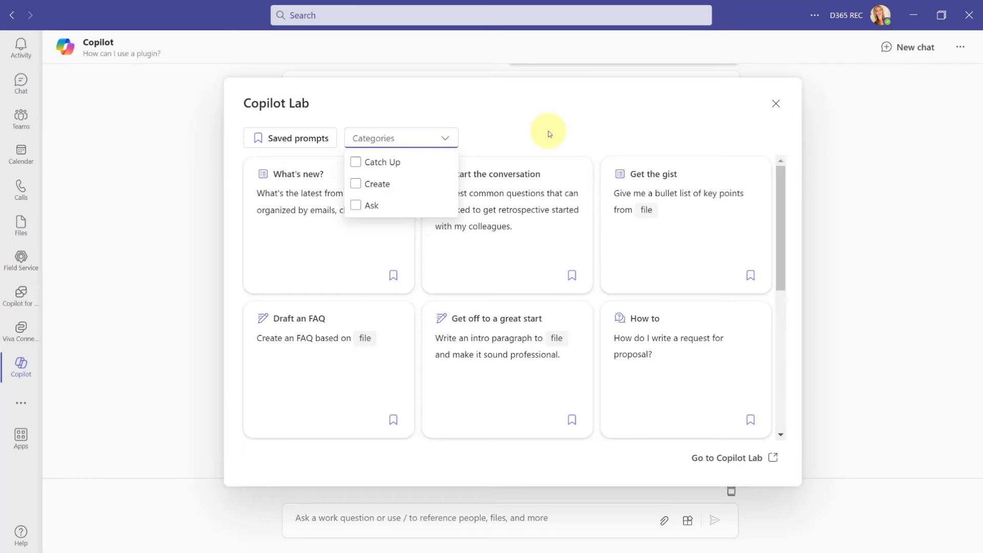
{"action": "left_click", "coordinate": [775, 103]}
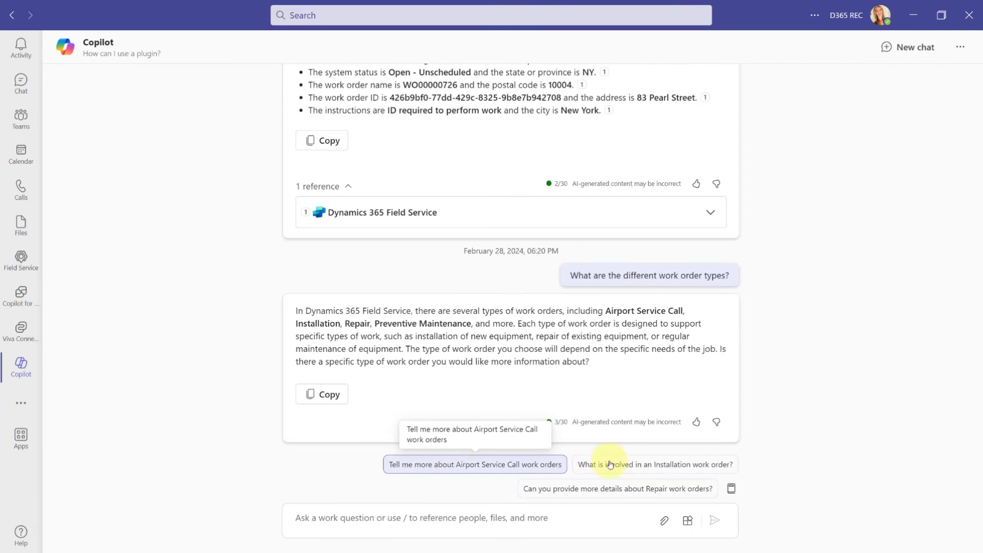
Ask Copilot 'What is involved in an Installation work order?' via the suggested prompt
{"action": "left_click", "coordinate": [654, 465]}
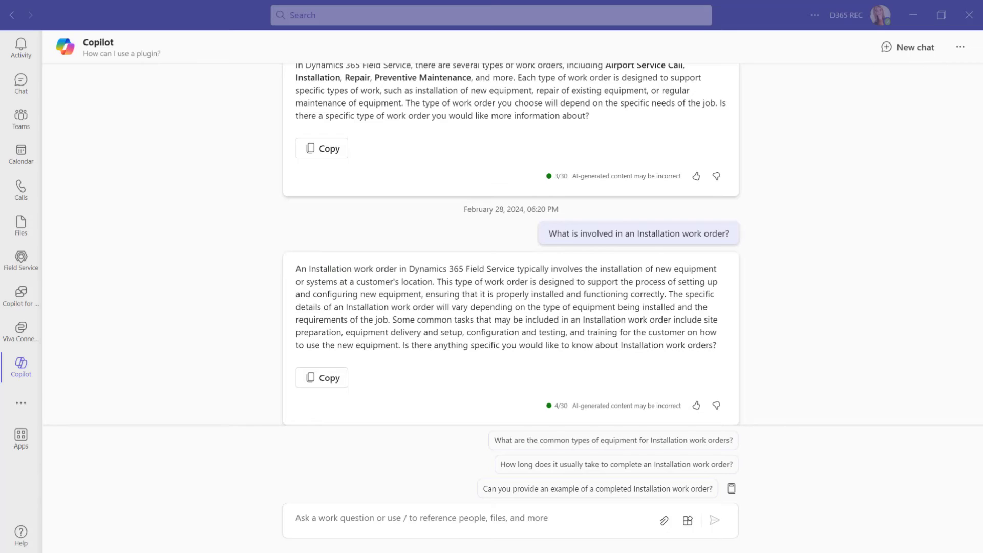
Send 'Show me work orders in a table format' and scroll to the Preventative Maintenance rows
{"action": "left_click", "coordinate": [616, 488]}
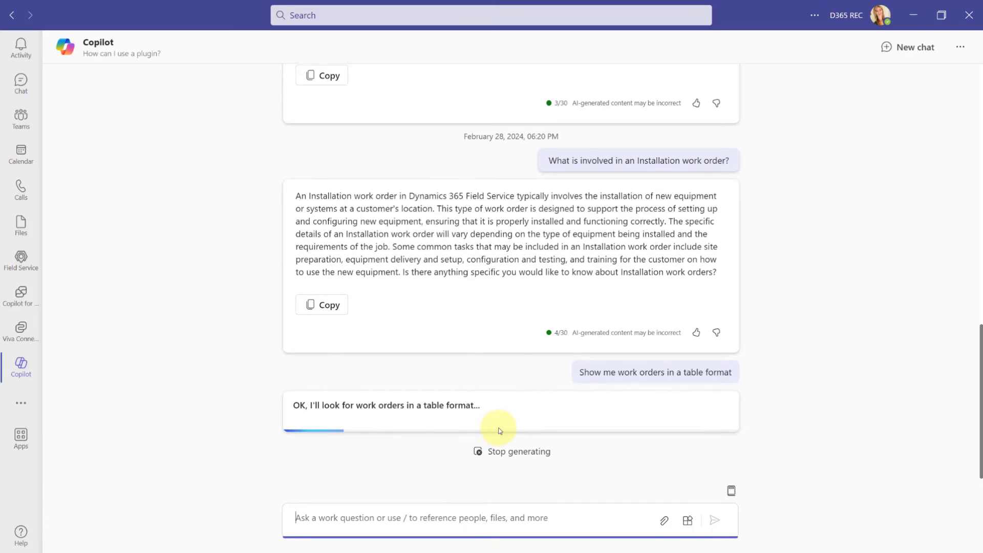
{"action": "mouse_move", "coordinate": [815, 423]}
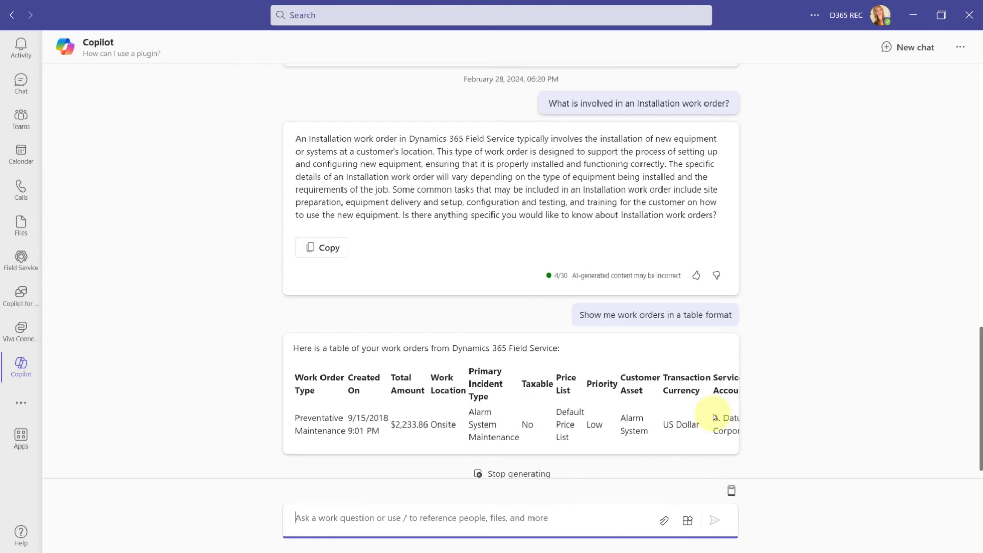
{"action": "scroll", "scroll_direction": "down", "scroll_amount": 3}
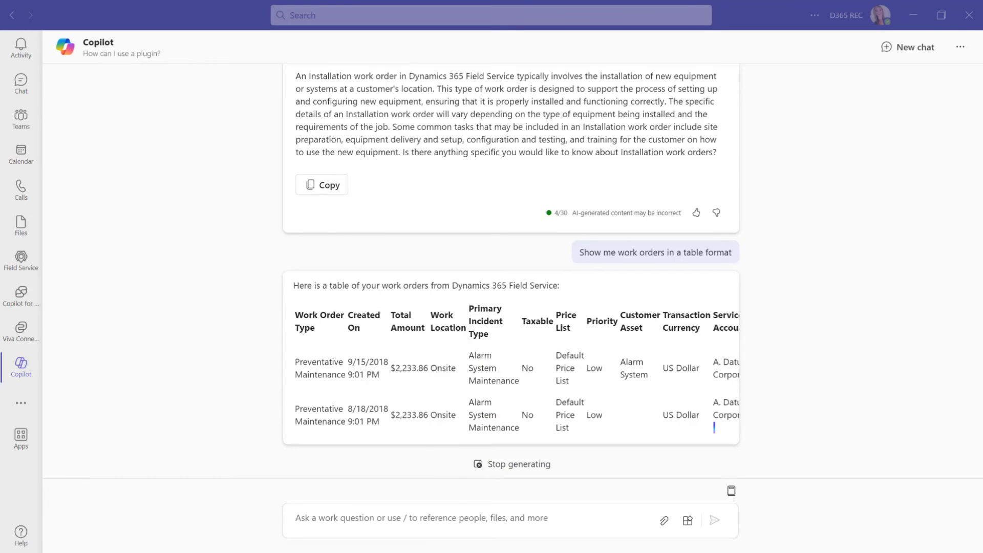
Ask for WO00000725's status and expand its Dynamics 365 Field Service reference
{"action": "type", "text": "What is the status of work order WO00000725?"}
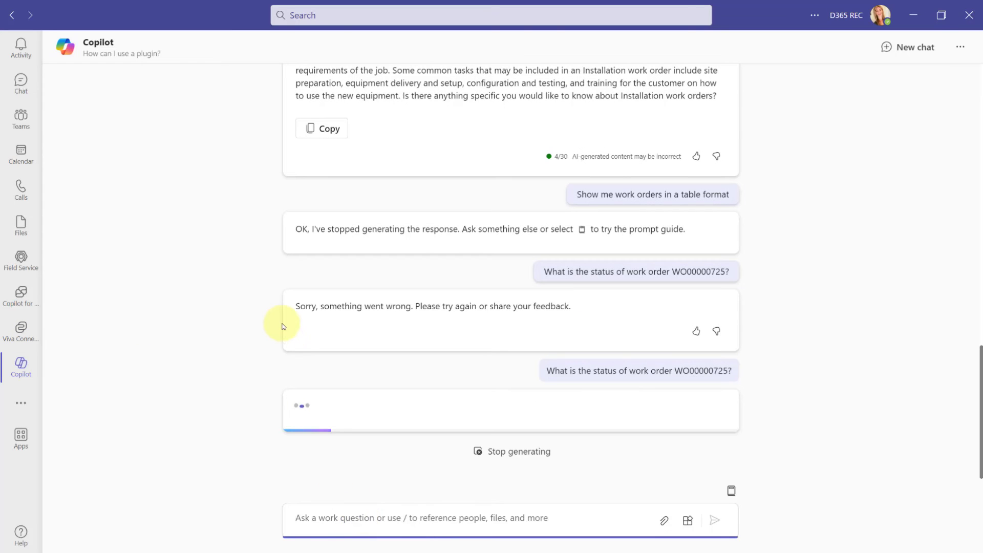
{"action": "mouse_move", "coordinate": [369, 228]}
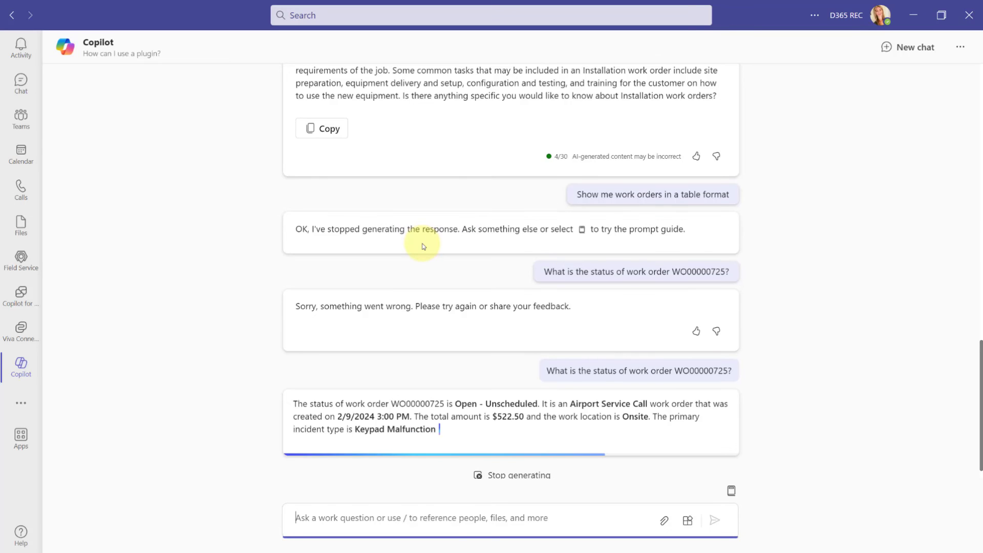
{"action": "mouse_move", "coordinate": [840, 351]}
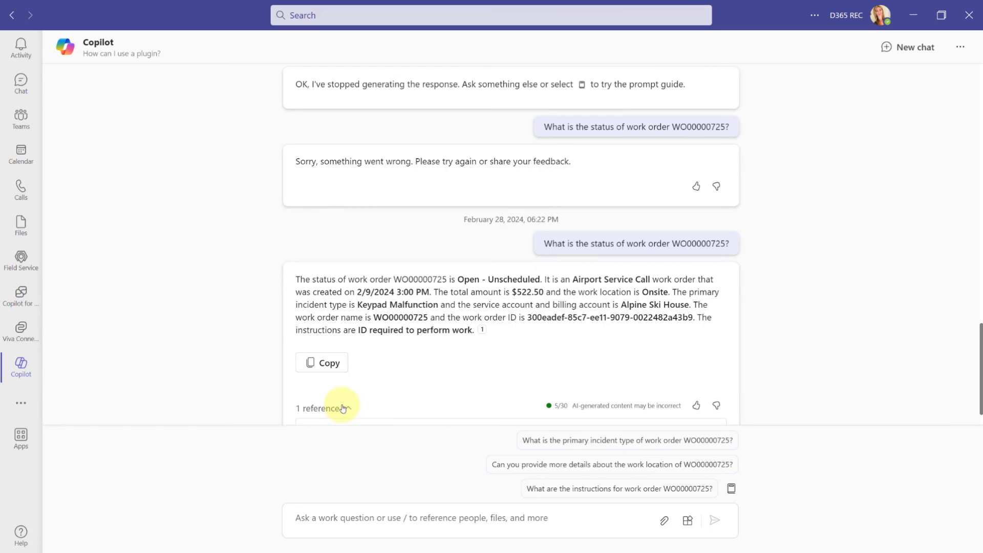
{"action": "left_click", "coordinate": [317, 408]}
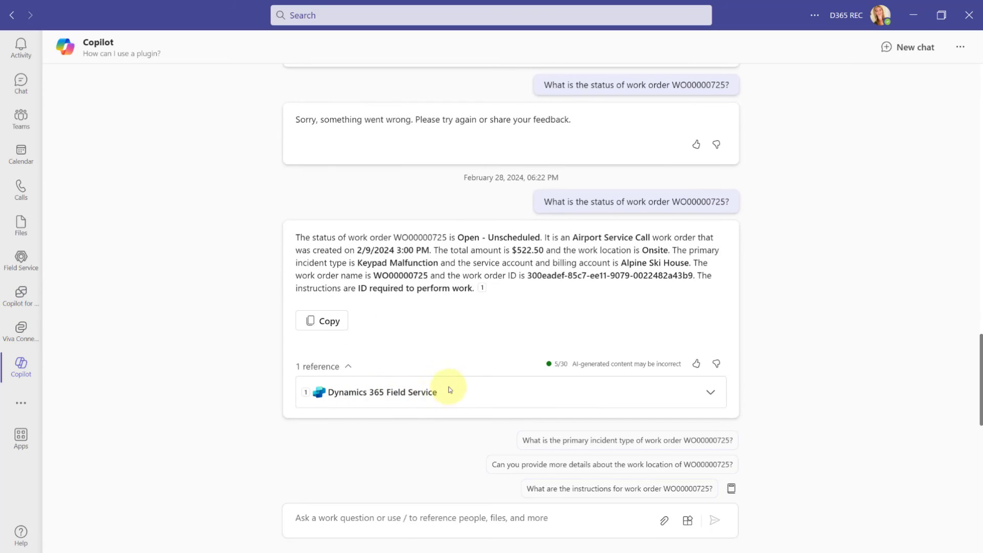
{"action": "left_click", "coordinate": [710, 391]}
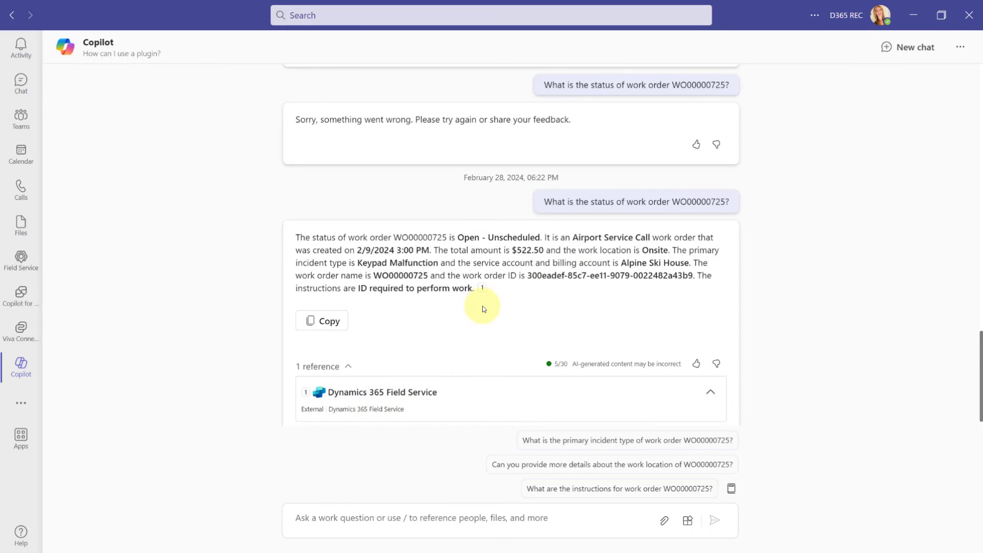
{"action": "mouse_move", "coordinate": [481, 289]}
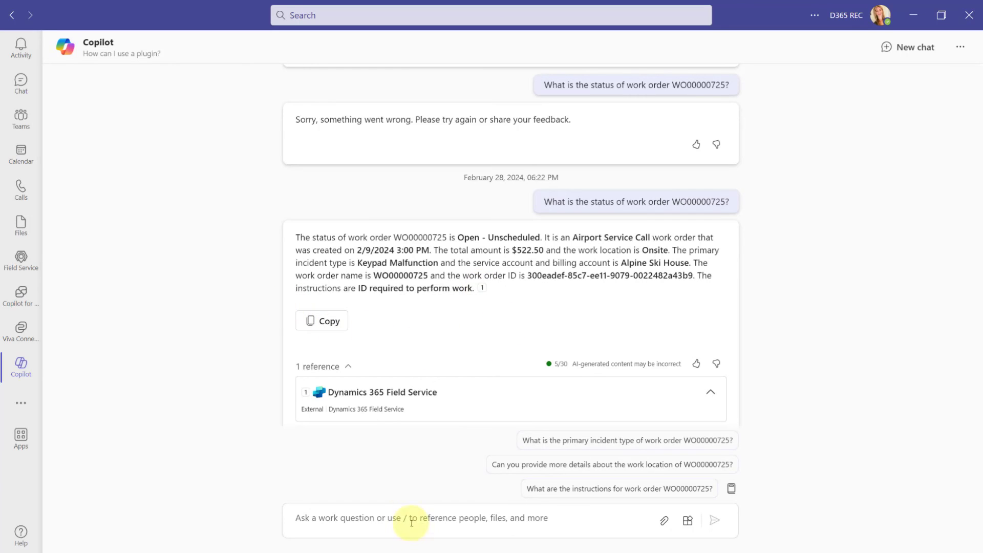
Send 'Show me unscheduled work orders in a table format' and scroll through the returned rows
{"action": "type", "text": "Show me unscheduled work orders in a table format"}
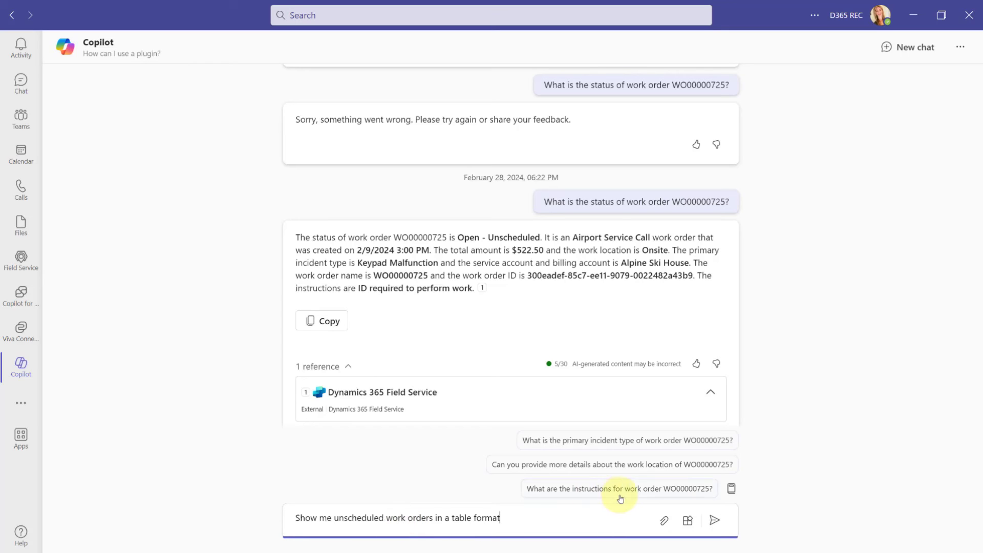
{"action": "left_click", "coordinate": [713, 520]}
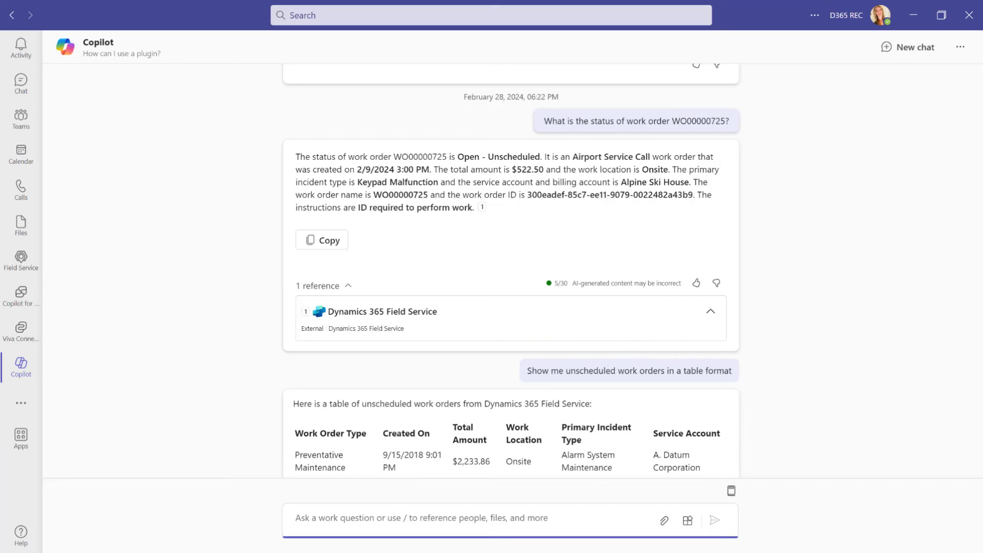
{"action": "scroll", "scroll_direction": "down", "scroll_amount": 3}
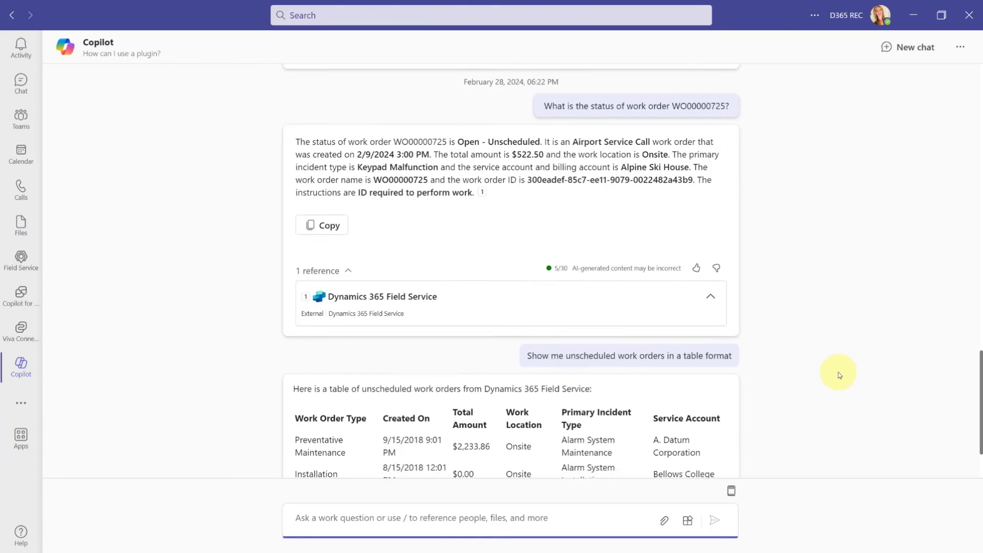